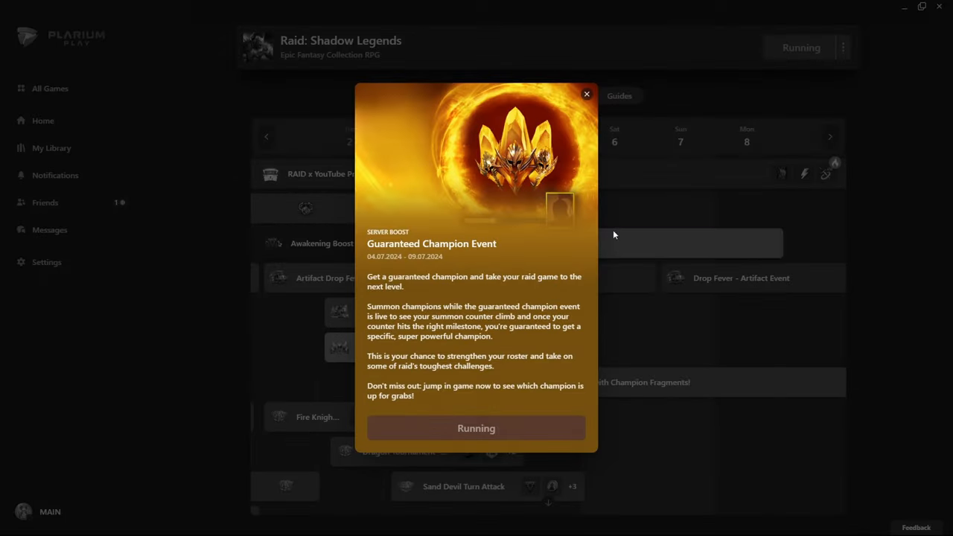
pyautogui.moveTo(393, 280)
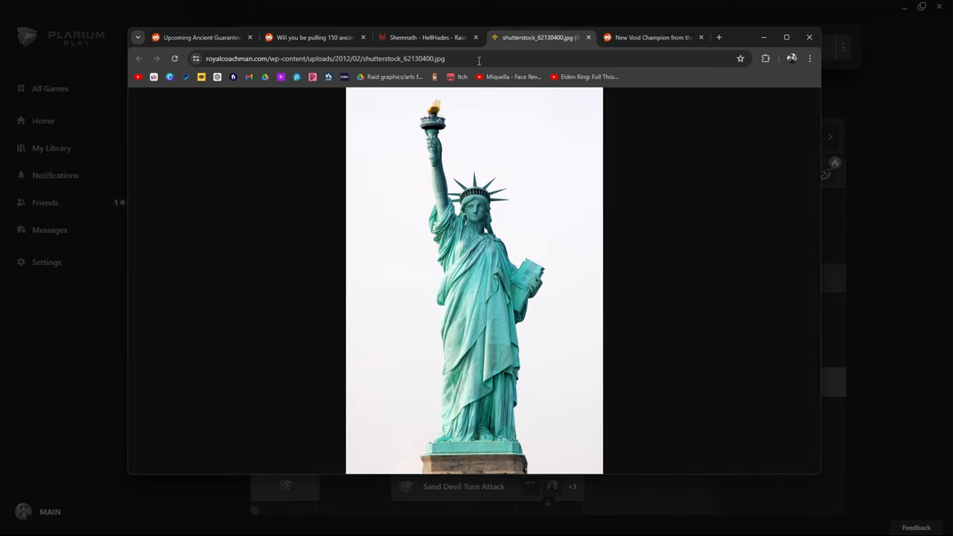
# Bring the HellHades Shemnath champion page to the front in Chrome.
pyautogui.click(424, 38)
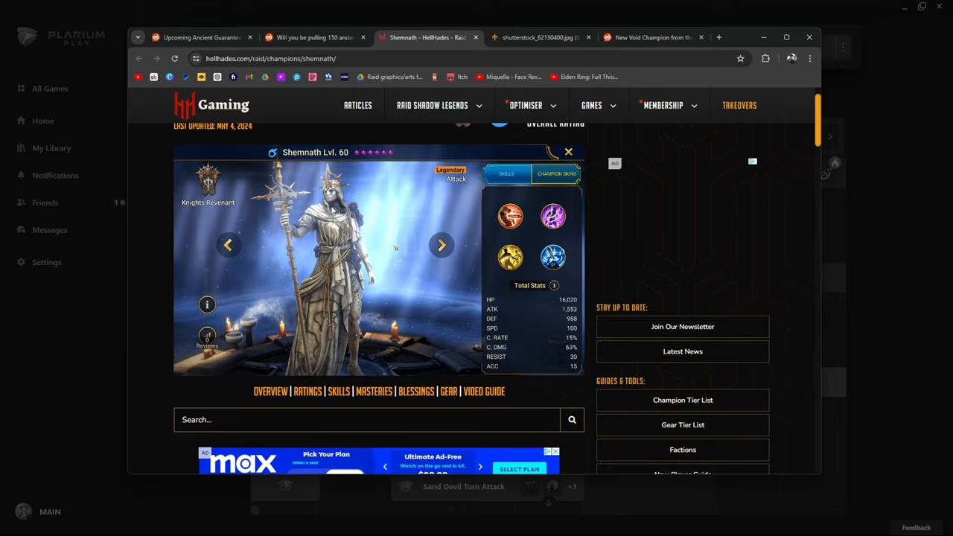
pyautogui.moveTo(365, 217)
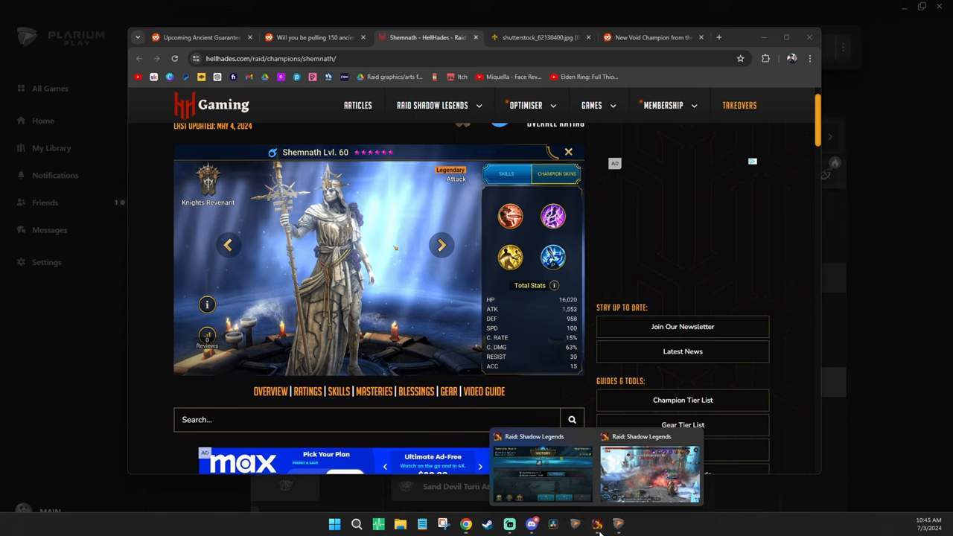
# Return to the game, stop Multi-Battle collecting rewards, and dismiss the Goodie Bag Pack offer.
pyautogui.click(542, 469)
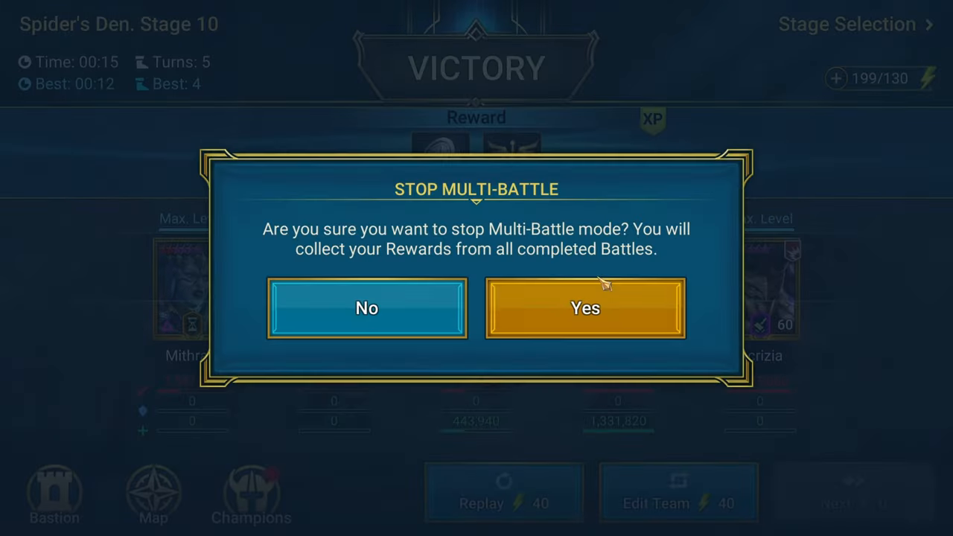
pyautogui.click(584, 307)
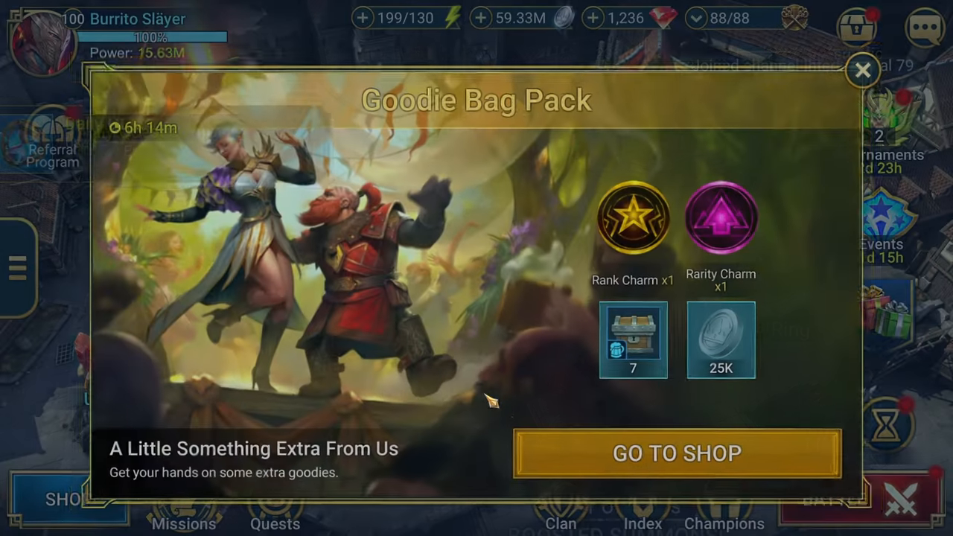
pyautogui.click(864, 71)
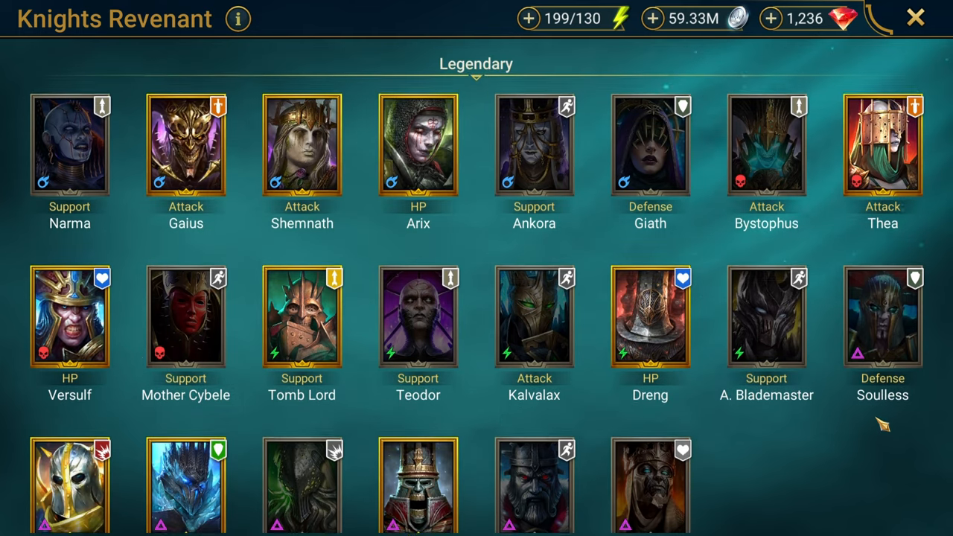
# Select Shemnath from the Knights Revenant legendary list to view her champion details.
pyautogui.scroll(3)
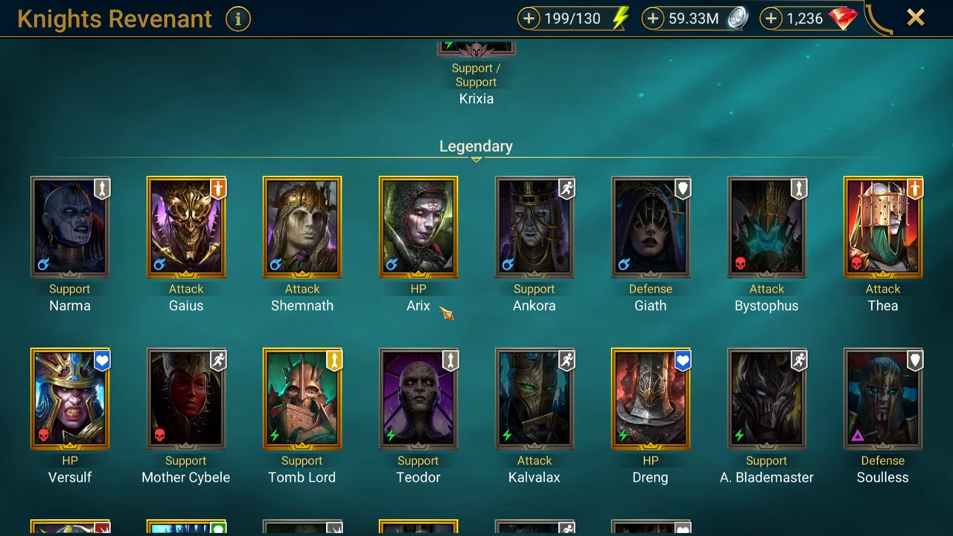
pyautogui.click(301, 227)
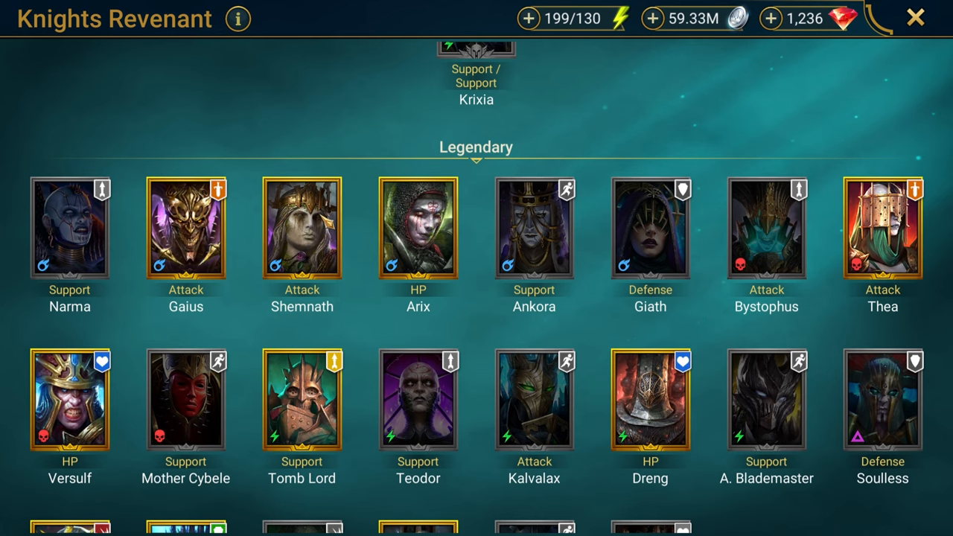
pyautogui.click(301, 230)
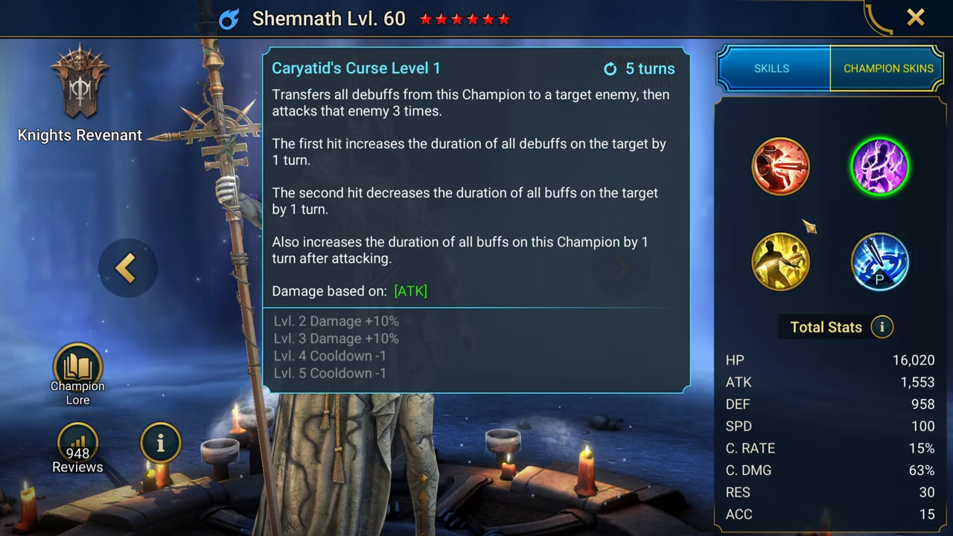
pyautogui.moveTo(390, 95)
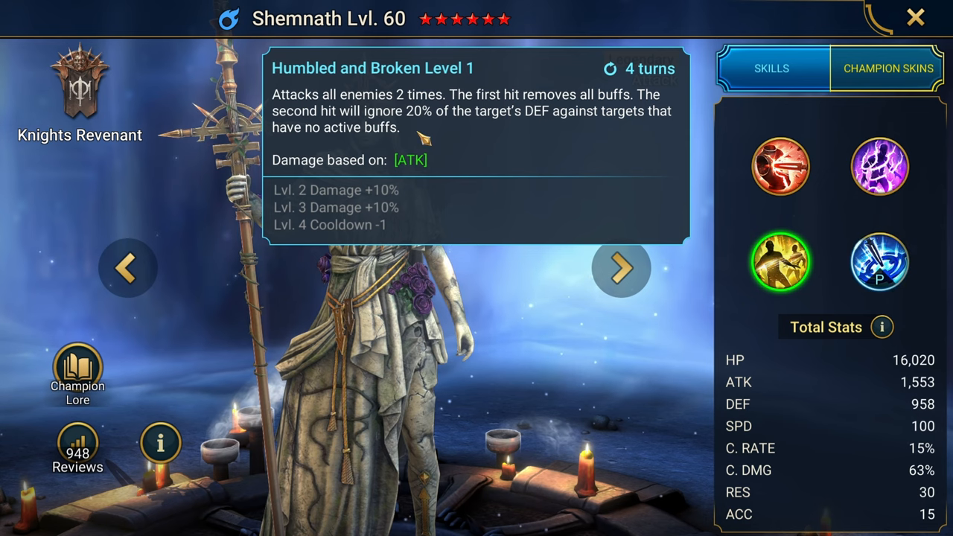
# Dismiss the skill description to show Shemnath's full artwork and total stats.
pyautogui.click(879, 262)
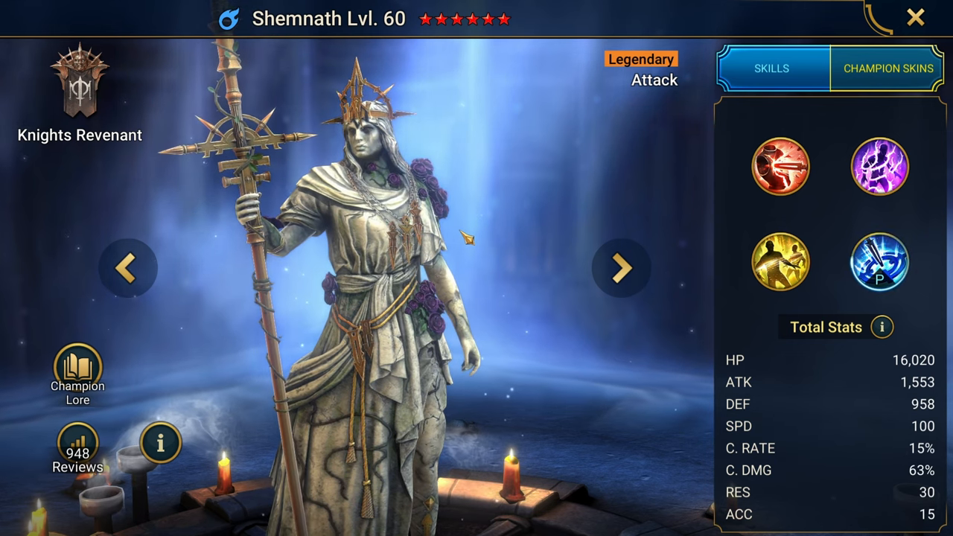
pyautogui.click(879, 167)
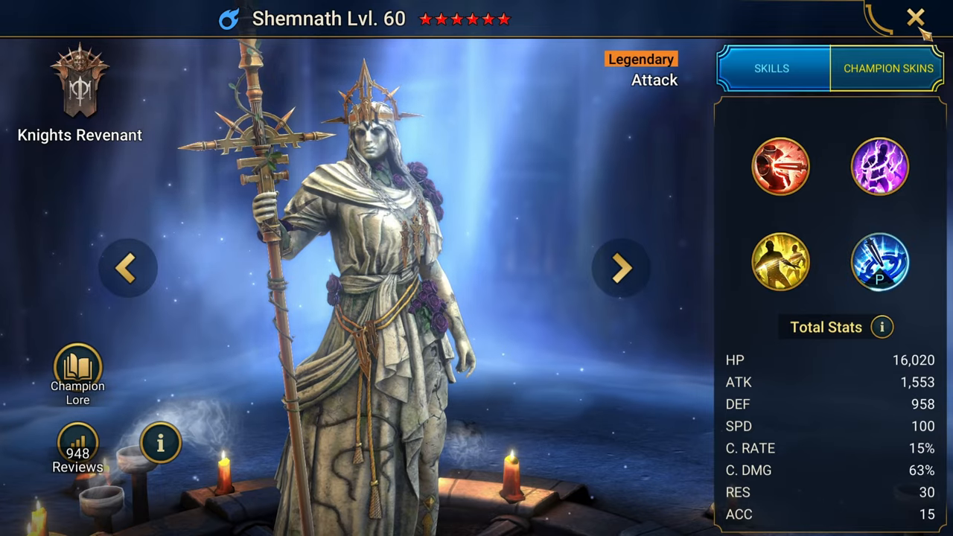
# Close Shemnath's page and the Contender Pack offer, then pan across the dungeon map.
pyautogui.click(915, 18)
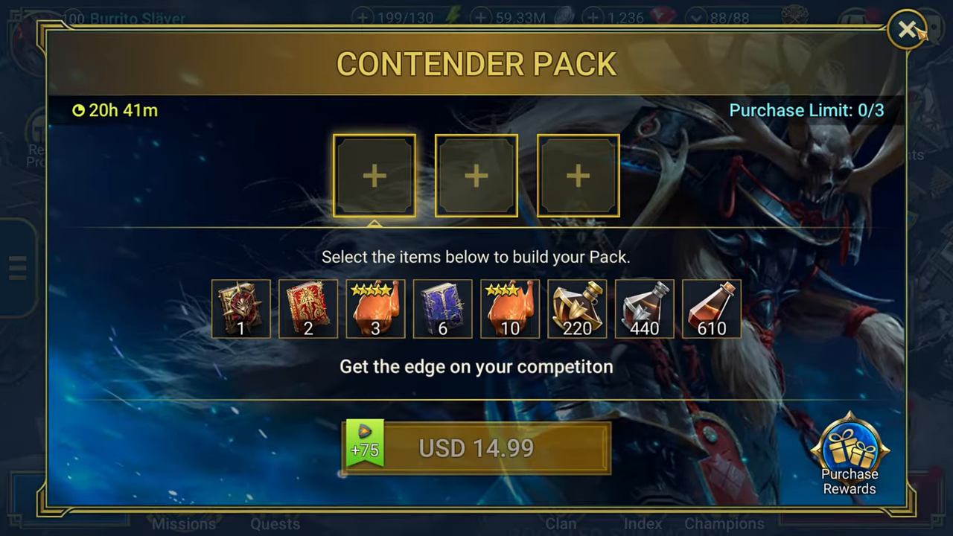
pyautogui.click(902, 27)
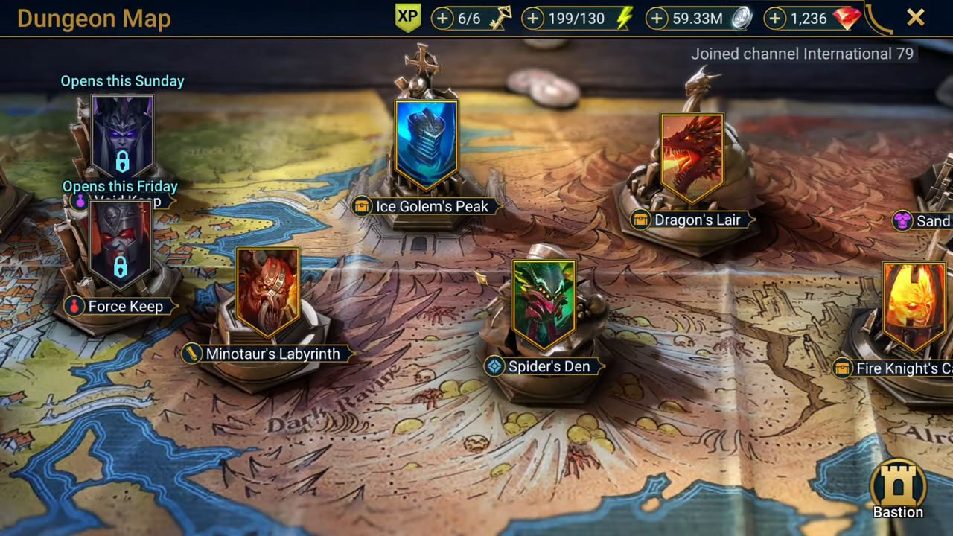
pyautogui.moveTo(596, 298); pyautogui.dragTo(484, 298)
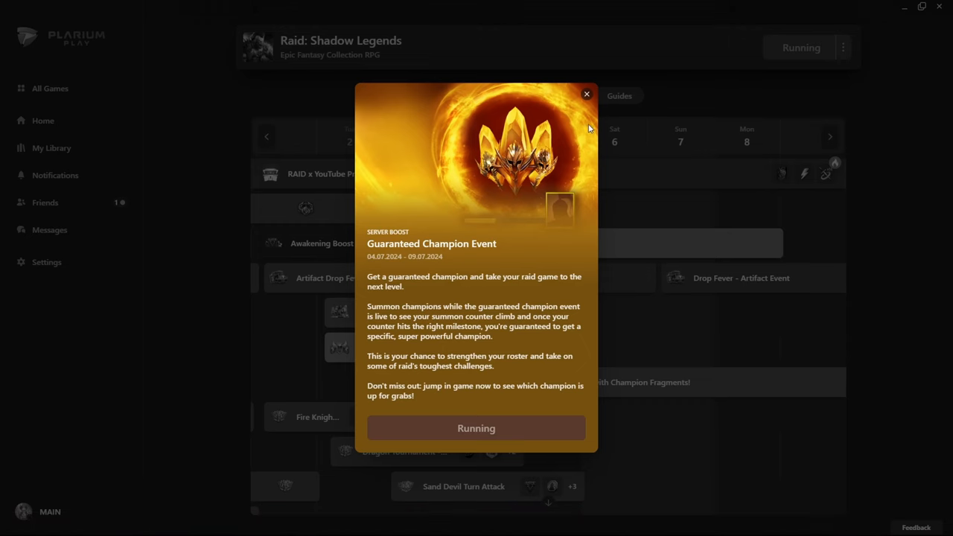
# Close the Guaranteed Champion Event popup and review the Summon Packmaster Shy'ek event in Plarium Play.
pyautogui.click(587, 94)
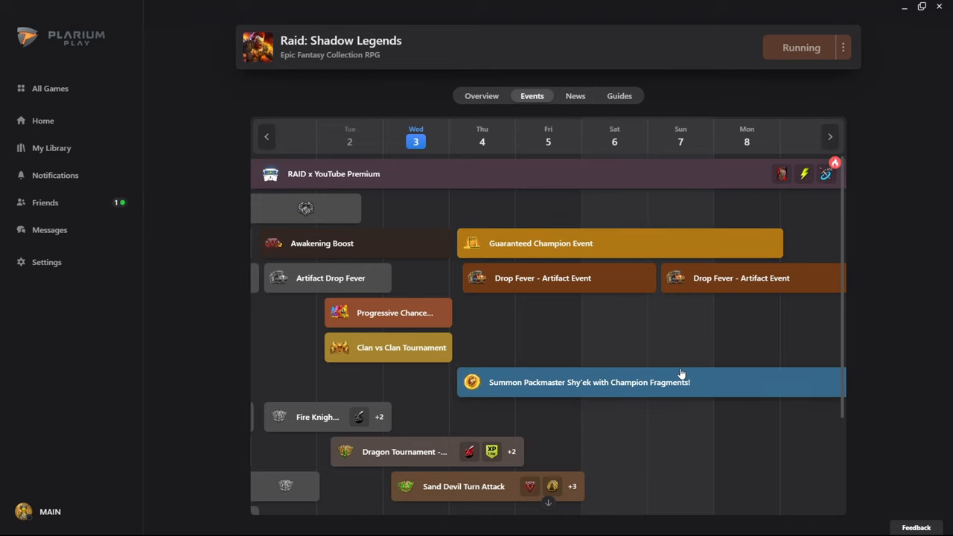
pyautogui.click(650, 381)
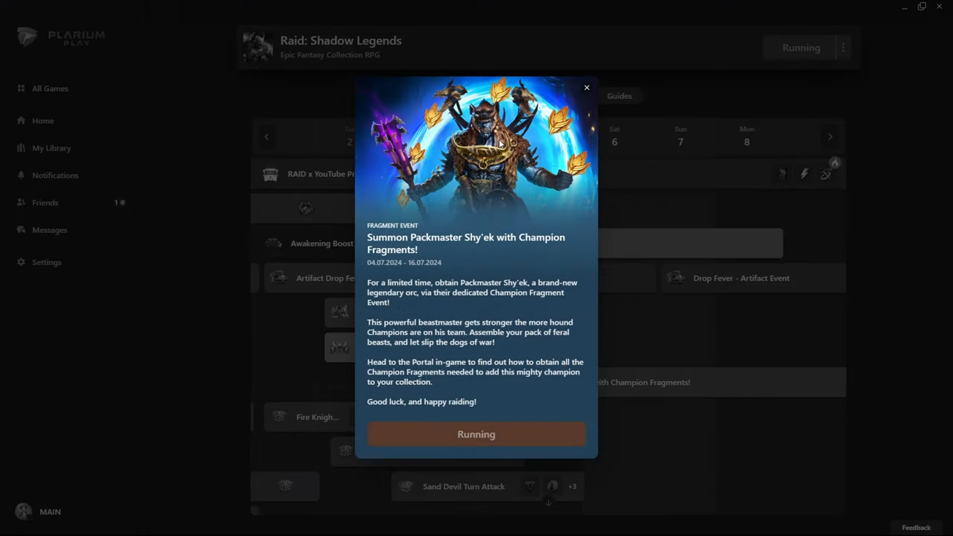
pyautogui.moveTo(728, 196)
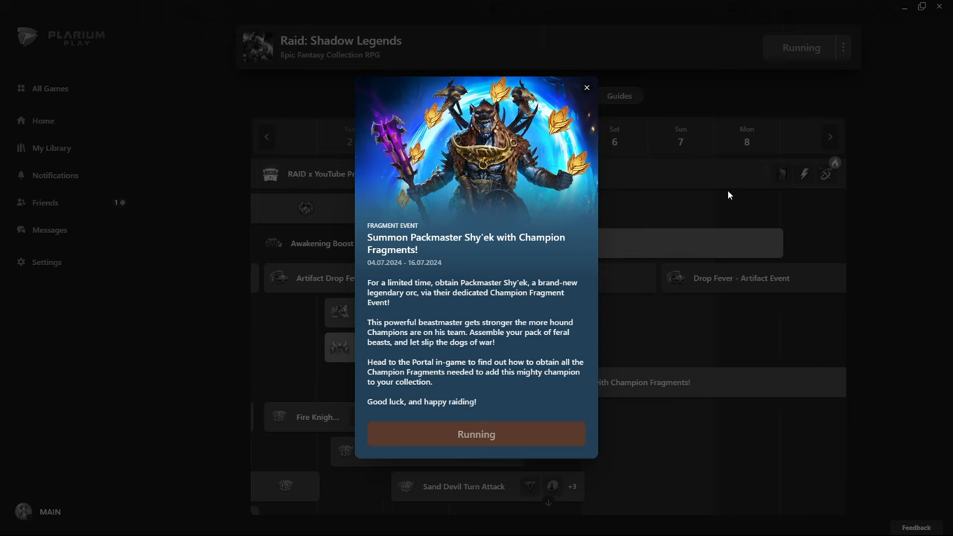
pyautogui.click(587, 86)
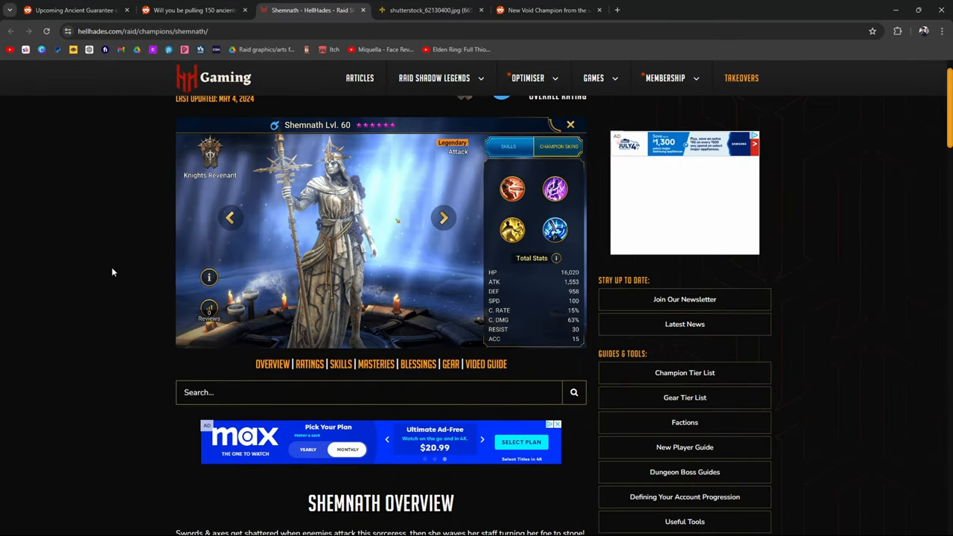
# Scroll through Shemnath's HellHades ratings, highlighting the Decrease Defence: Great rating.
pyautogui.scroll(3)
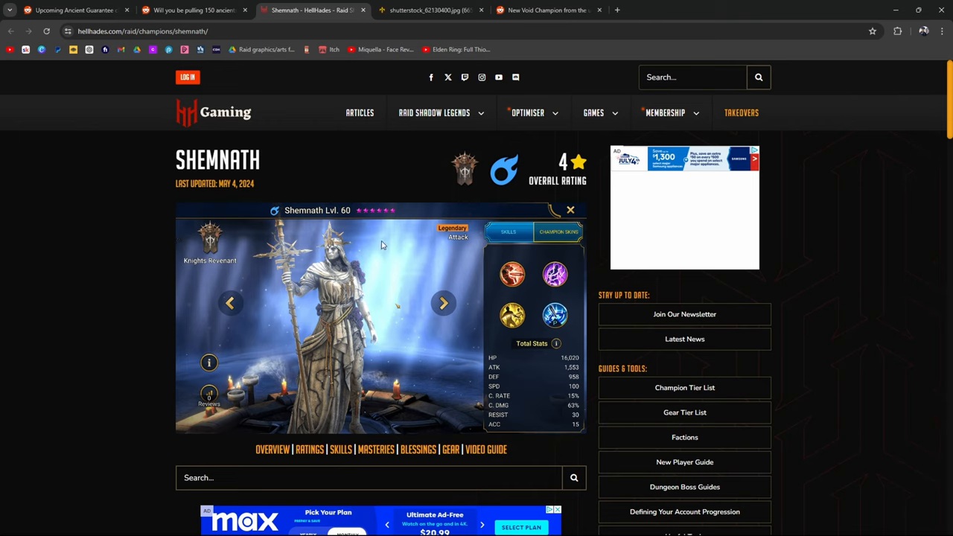
pyautogui.moveTo(399, 321)
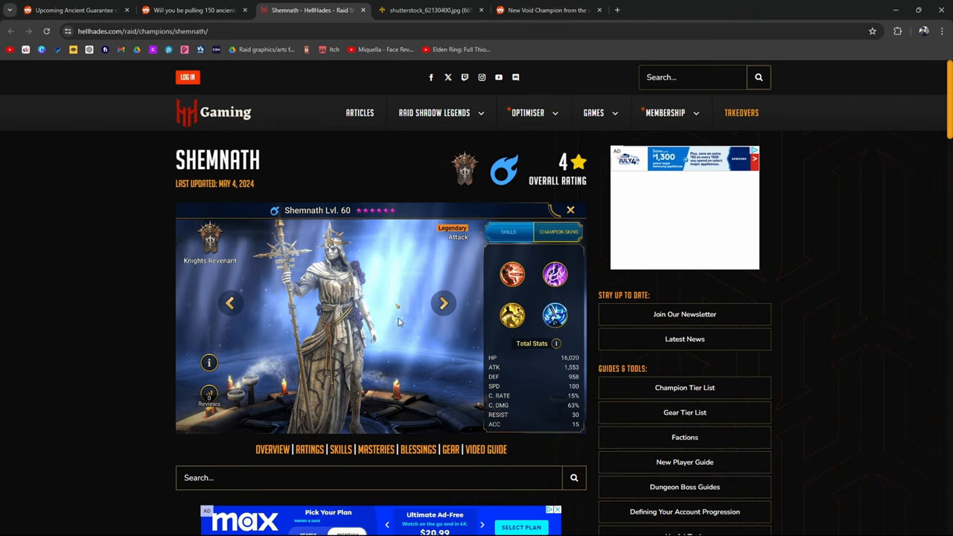
pyautogui.moveTo(360, 348)
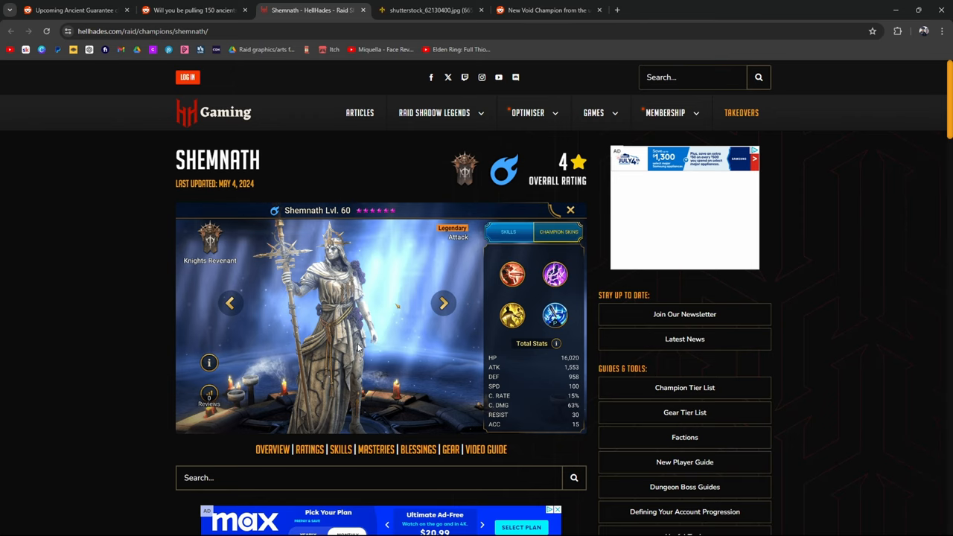
pyautogui.scroll(-3)
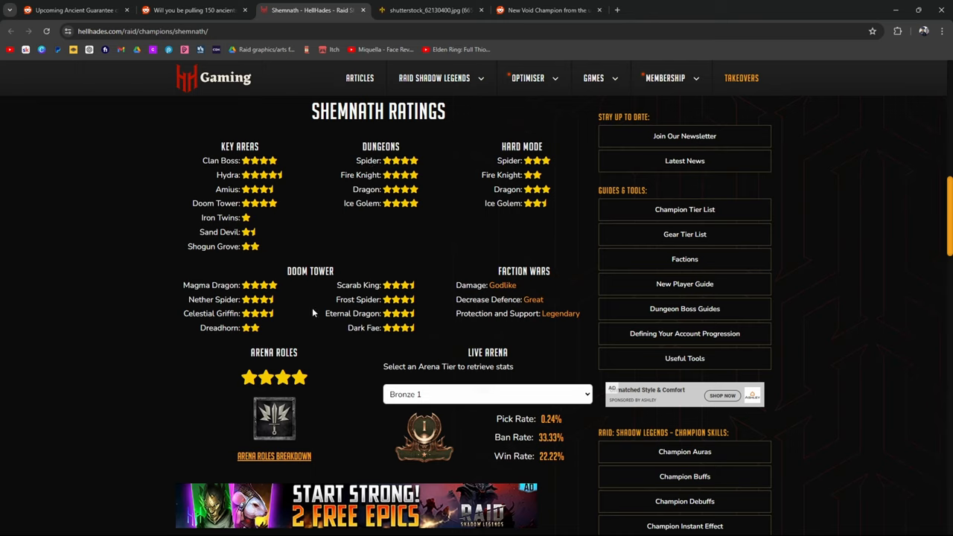
pyautogui.moveTo(322, 18)
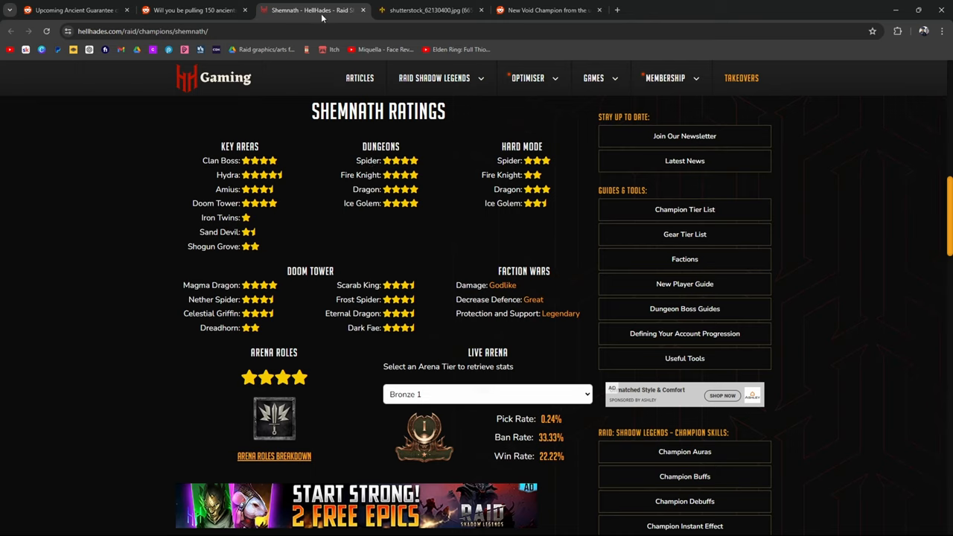
pyautogui.doubleClick(503, 284)
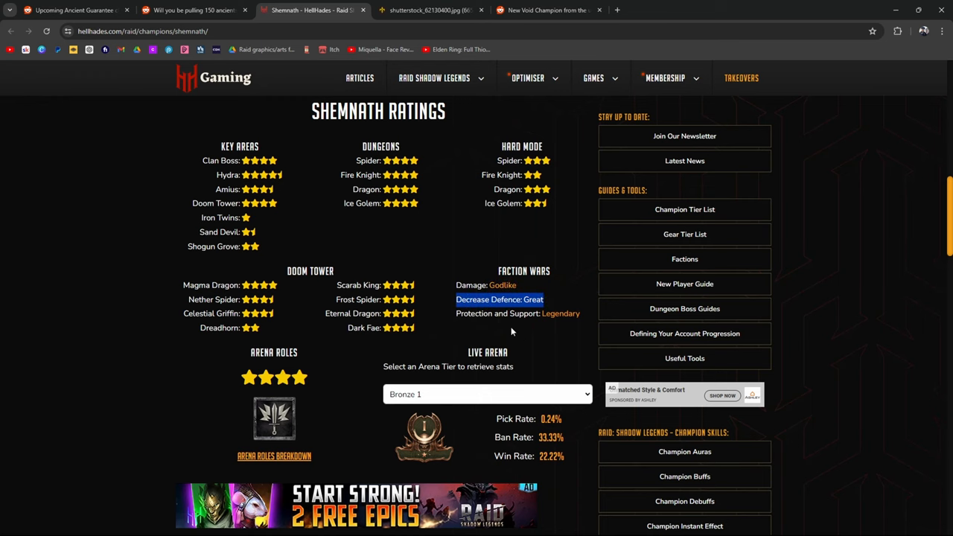
pyautogui.scroll(-3)
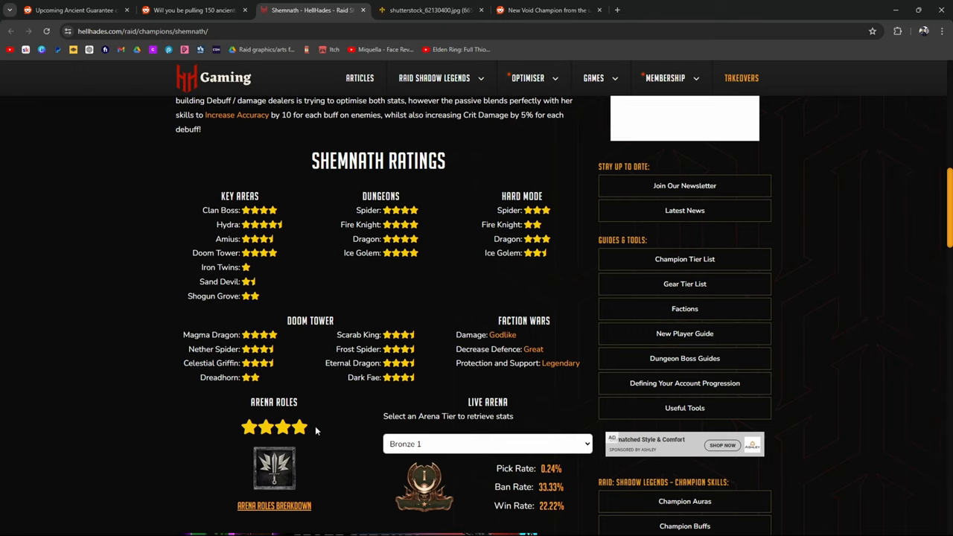
pyautogui.moveTo(241, 431)
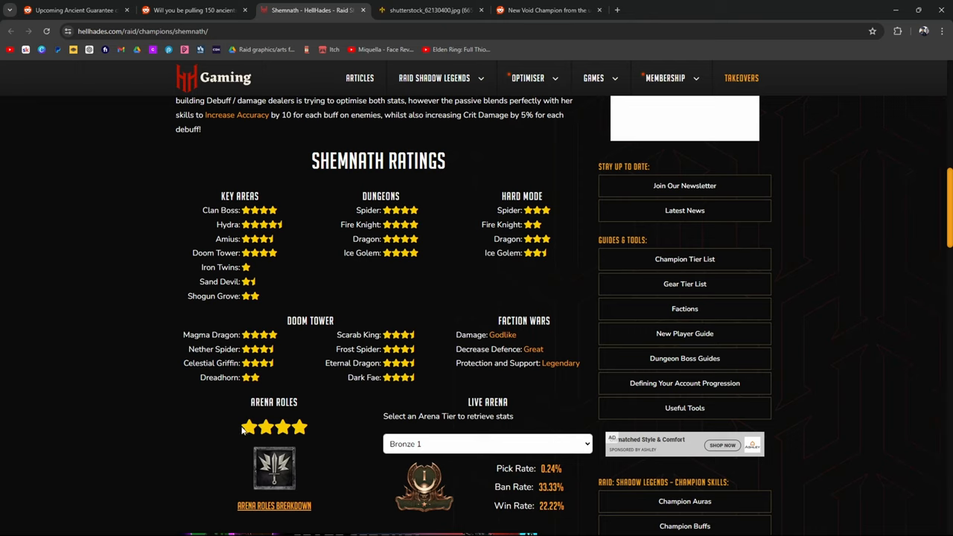
pyautogui.moveTo(380, 173)
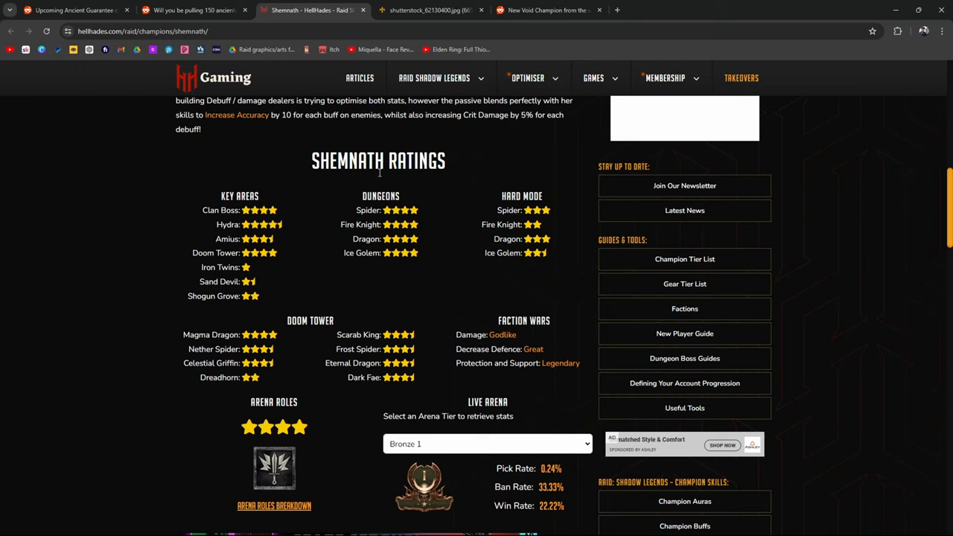
pyautogui.moveTo(295, 233)
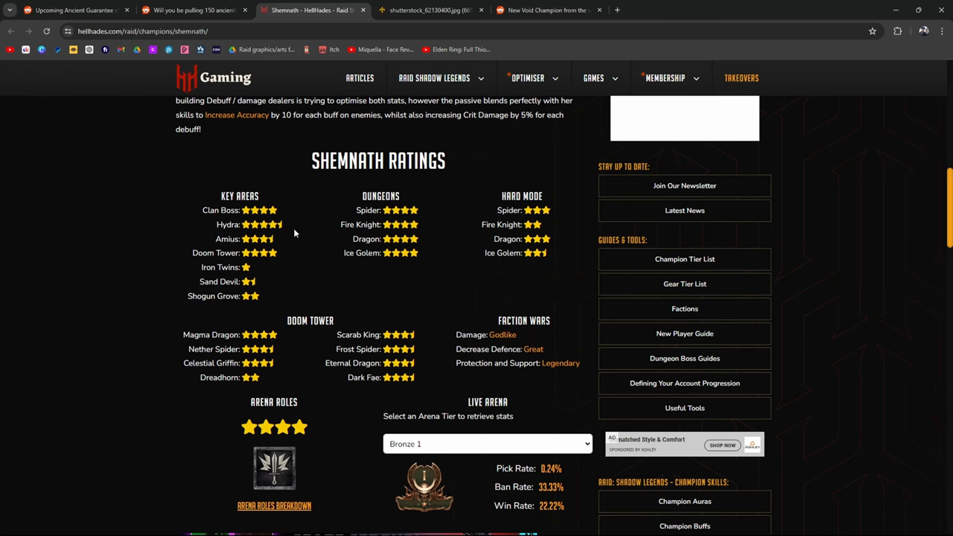
pyautogui.moveTo(283, 220)
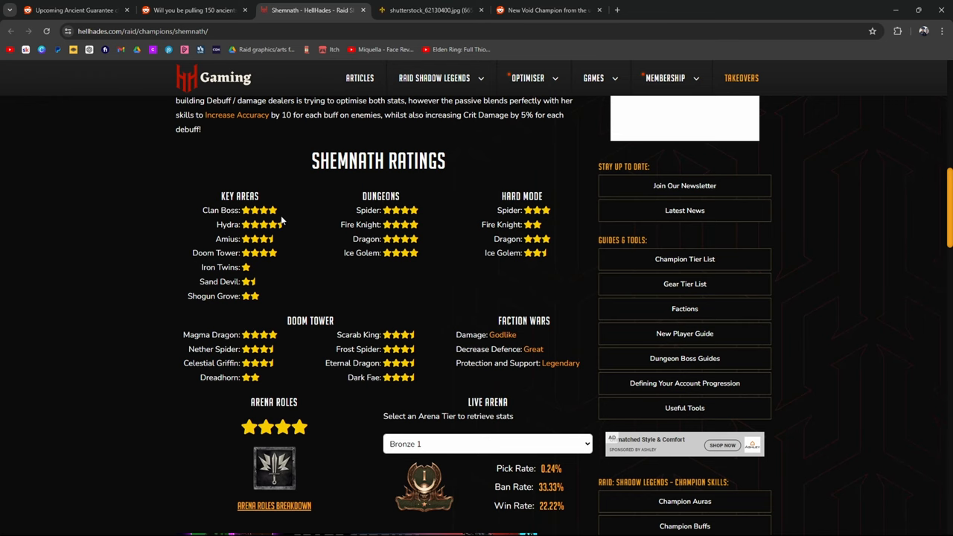
# Switch to the Reddit thread about pulling 150 ancients for Shemnath.
pyautogui.click(193, 9)
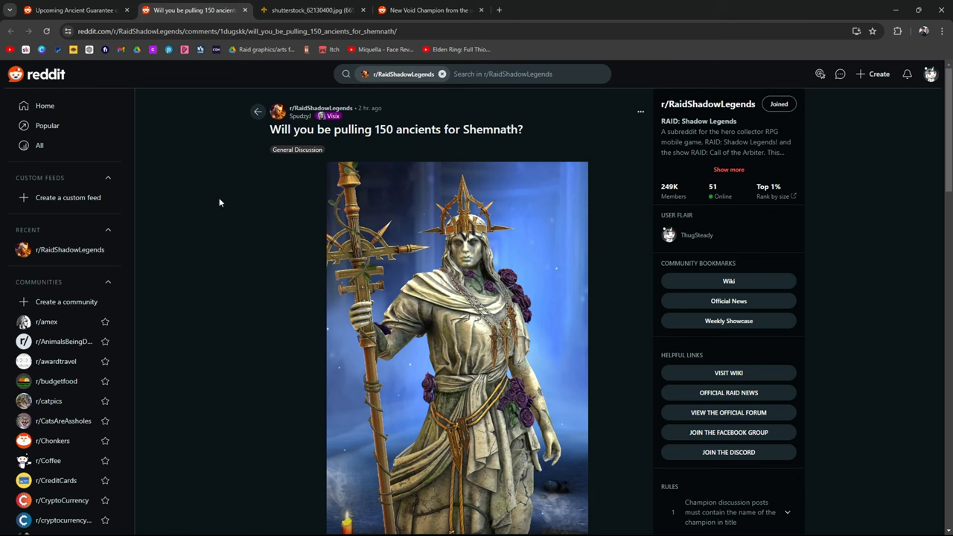
pyautogui.moveTo(230, 228)
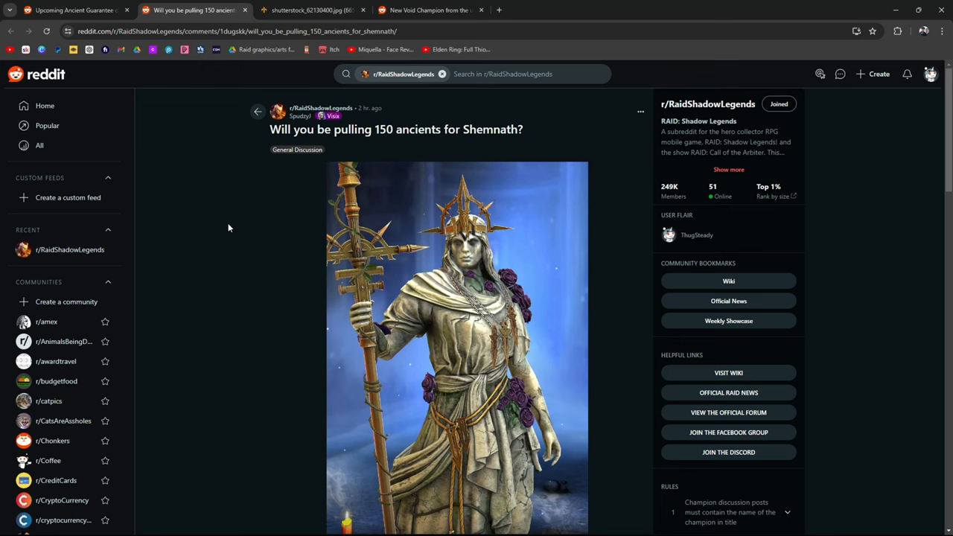
pyautogui.scroll(-3)
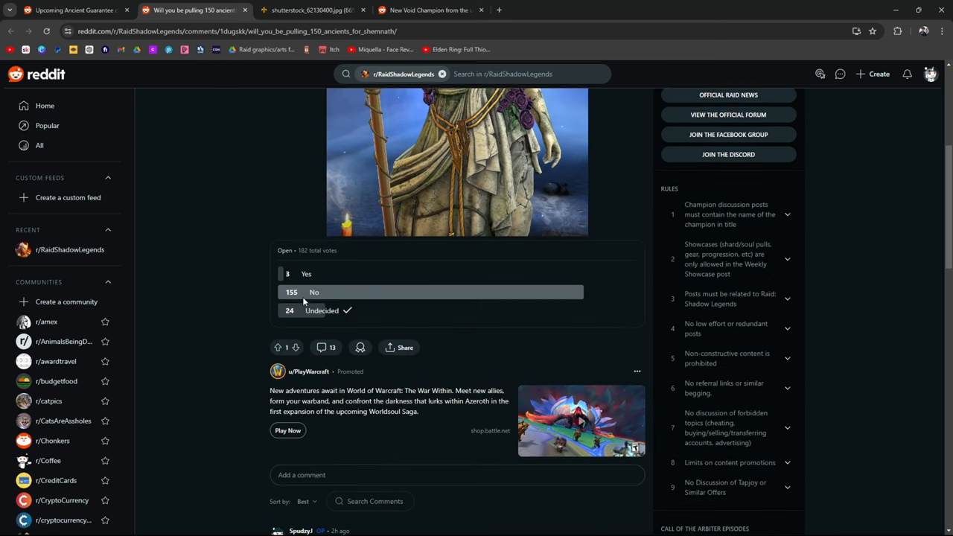
pyautogui.doubleClick(322, 250)
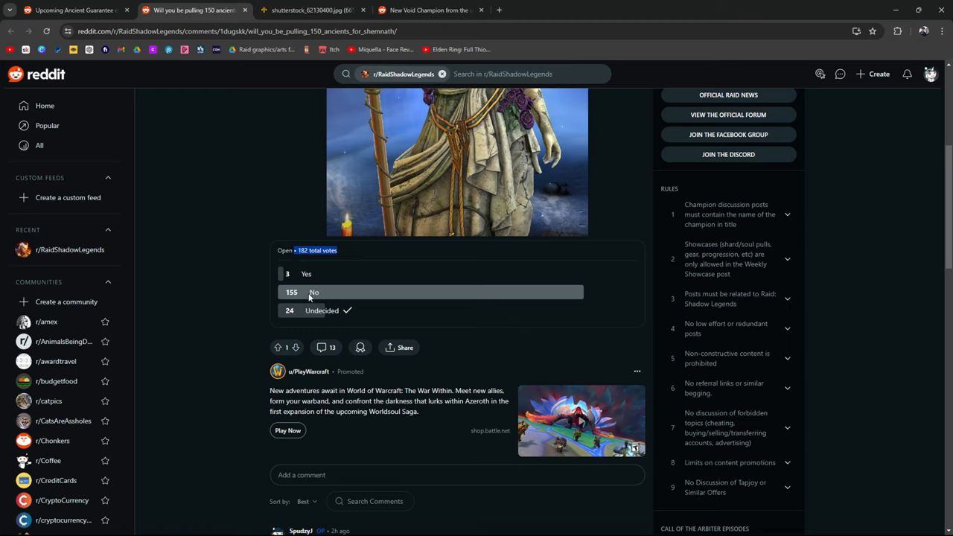
pyautogui.moveTo(304, 326)
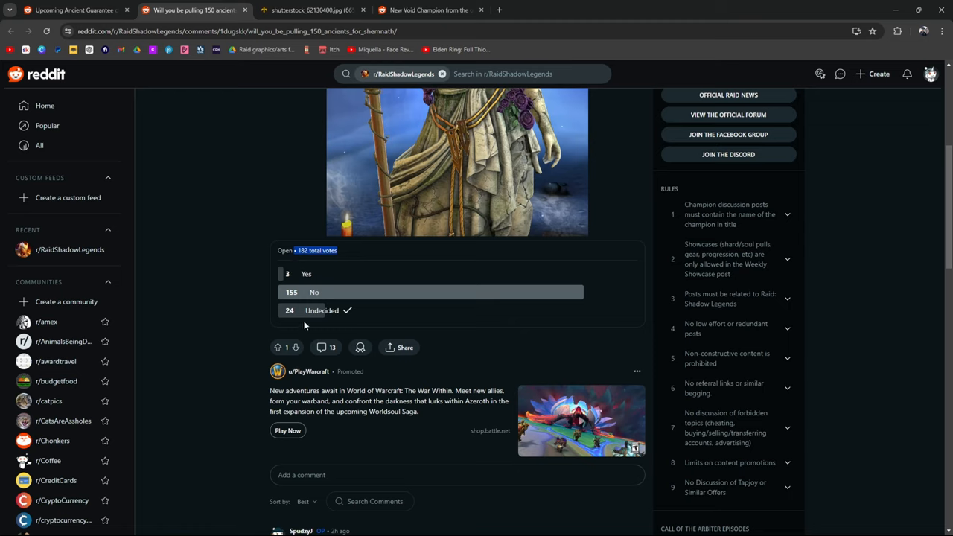
pyautogui.moveTo(354, 334)
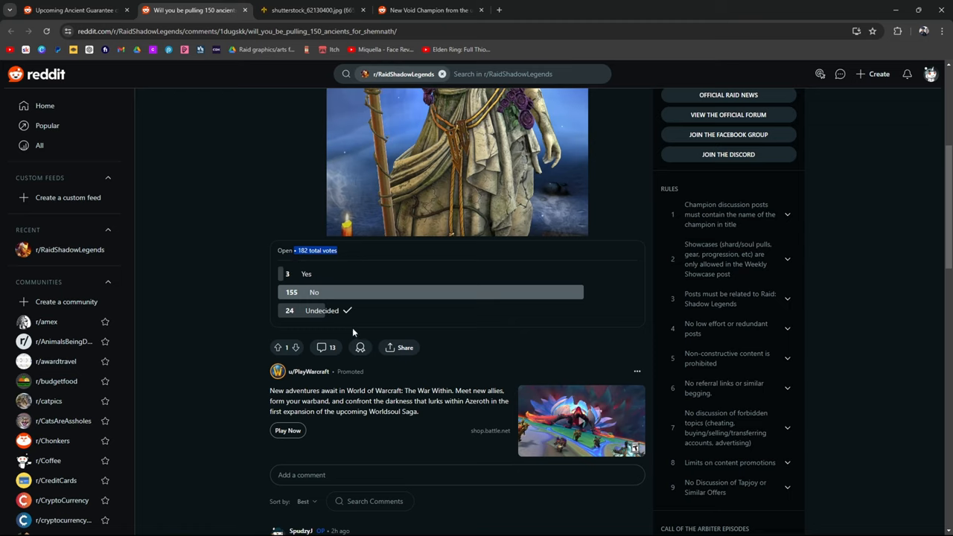
pyautogui.scroll(-3)
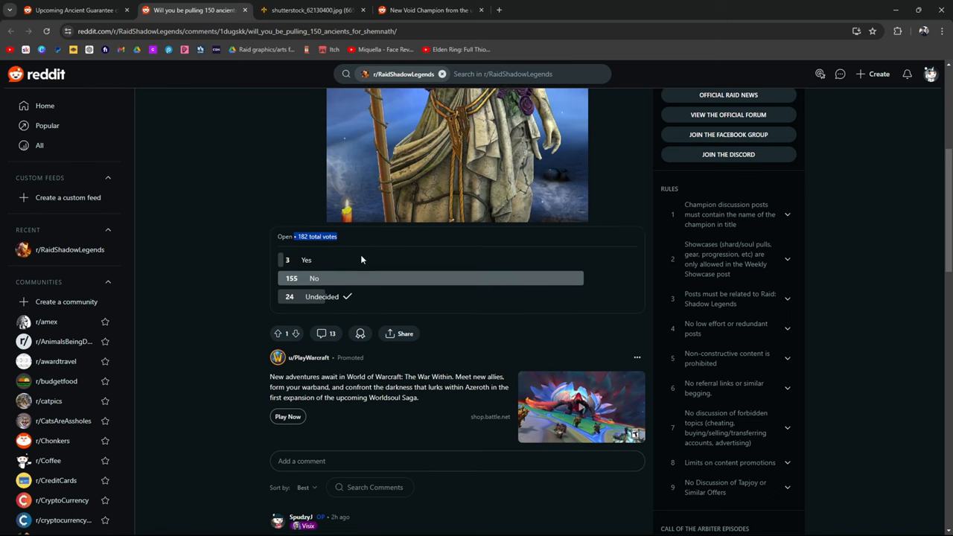
pyautogui.scroll(-3)
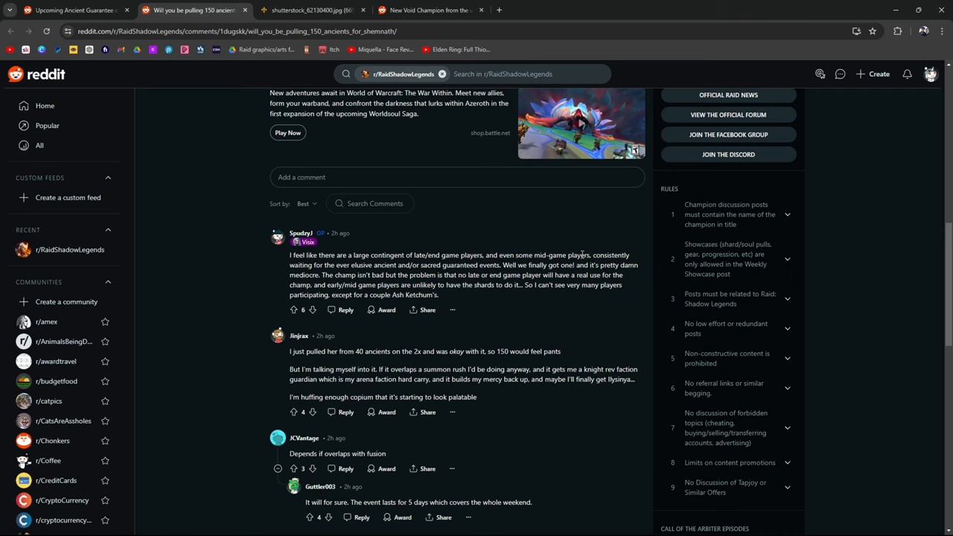
pyautogui.moveTo(551, 236)
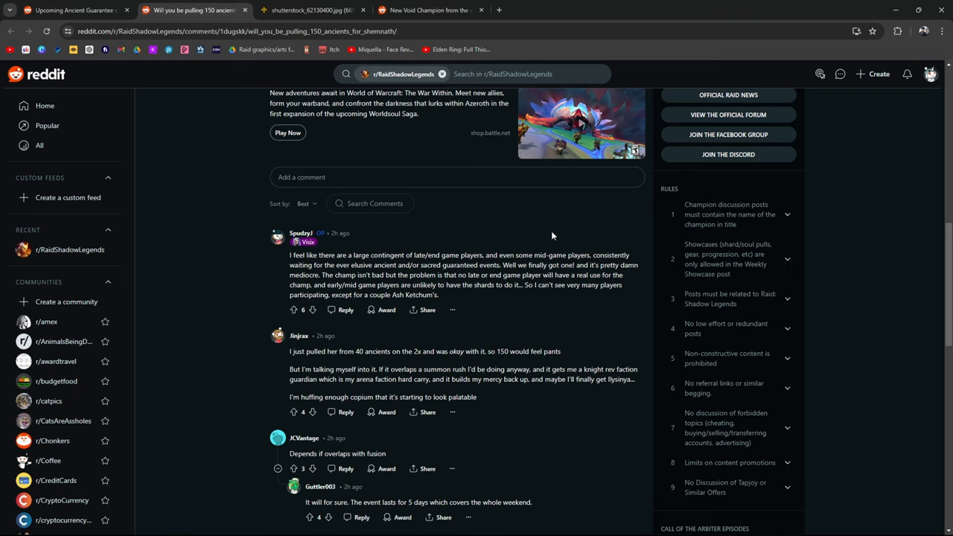
pyautogui.moveTo(471, 221)
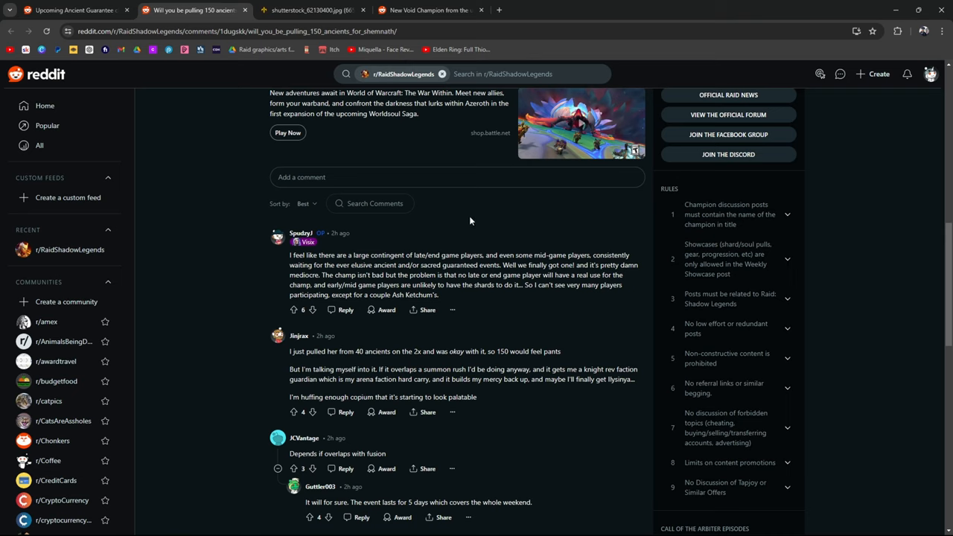
pyautogui.moveTo(513, 274)
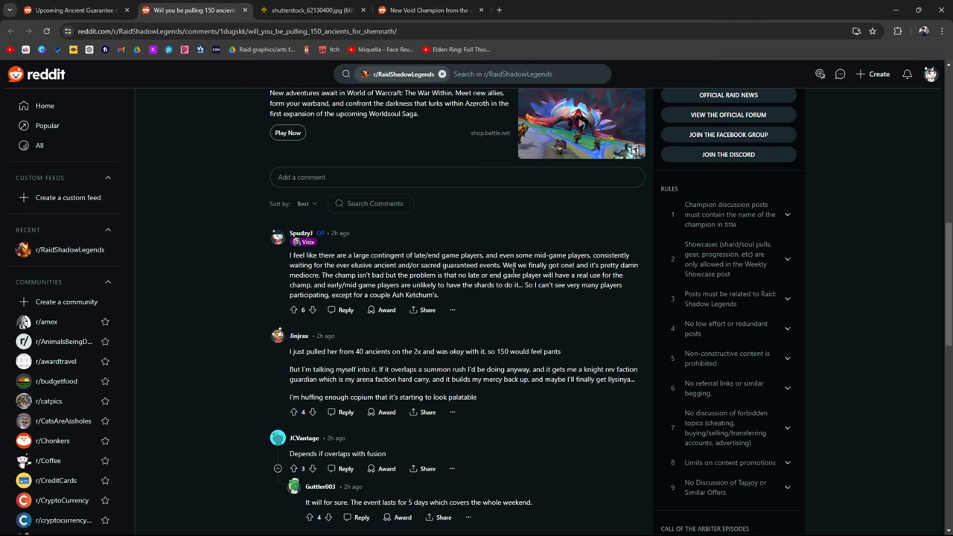
pyautogui.doubleClick(304, 274)
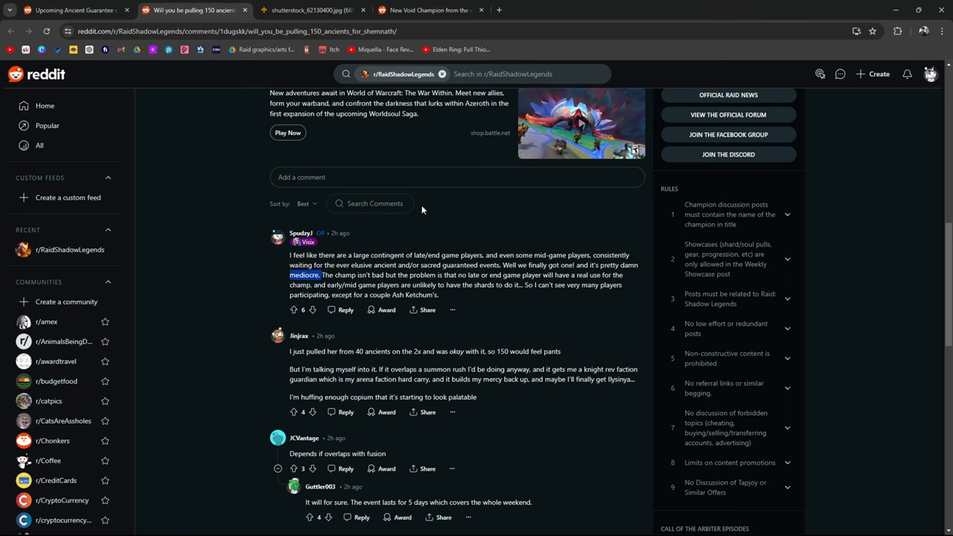
pyautogui.moveTo(316, 245)
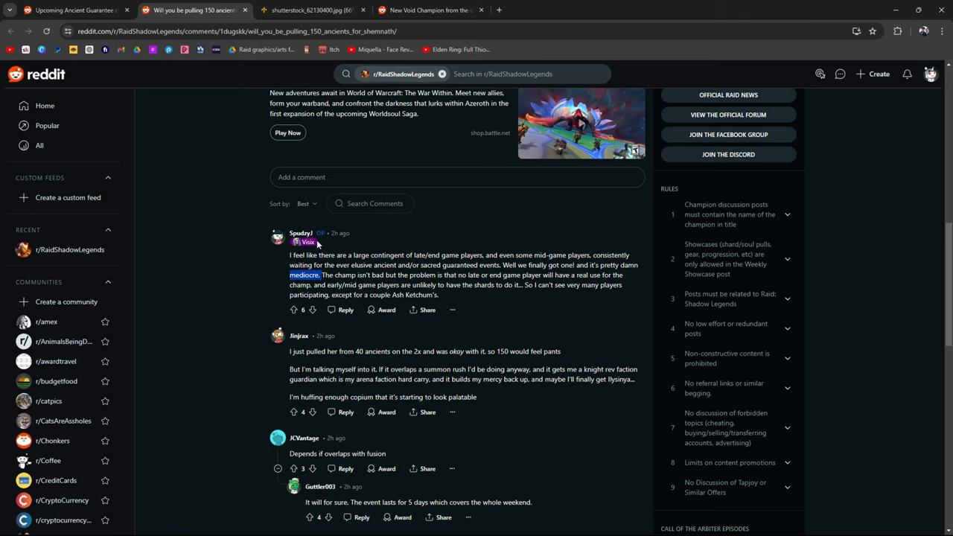
pyautogui.moveTo(396, 232)
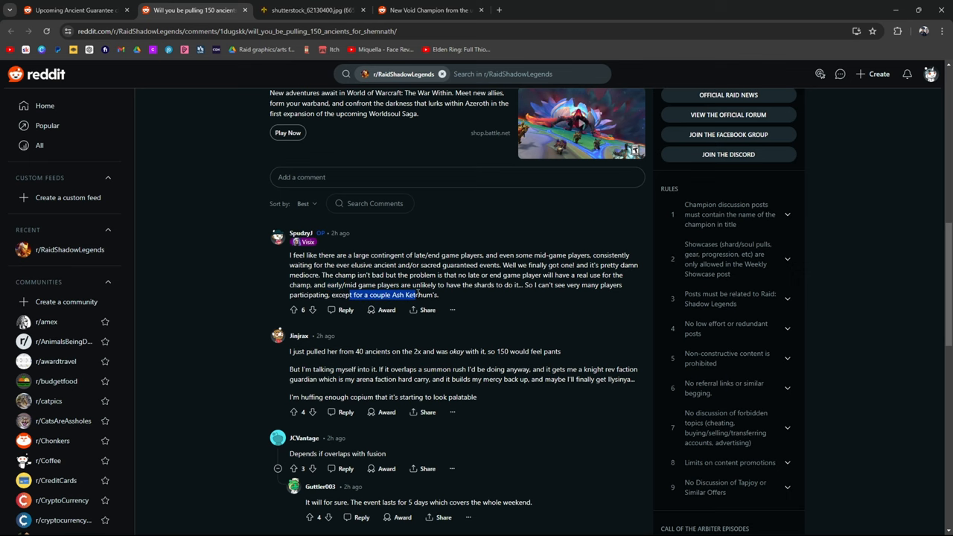
pyautogui.scroll(-3)
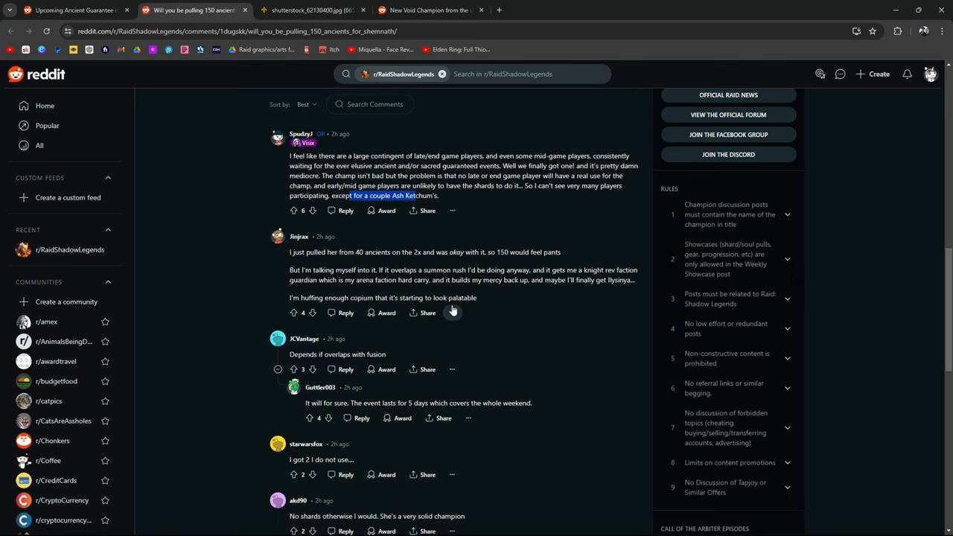
pyautogui.moveTo(491, 251)
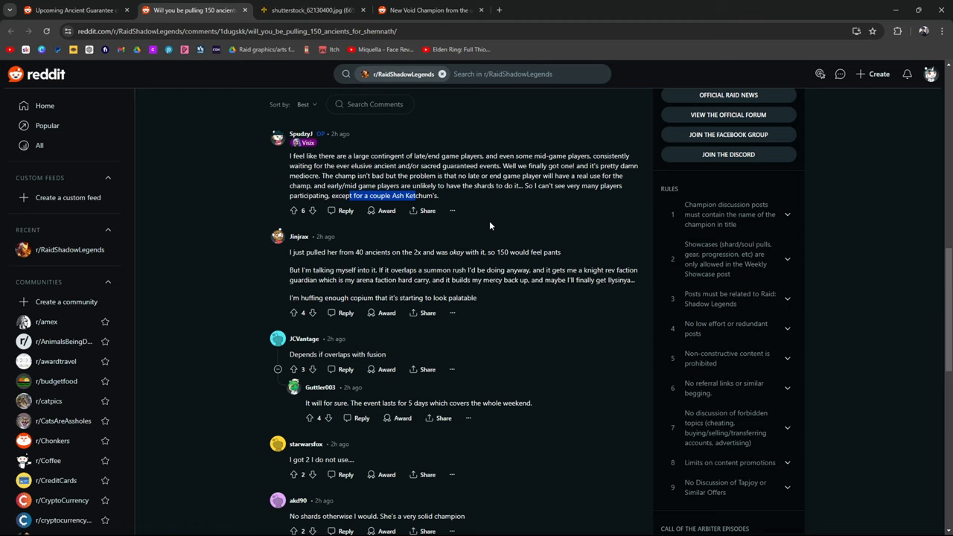
pyautogui.moveTo(572, 268)
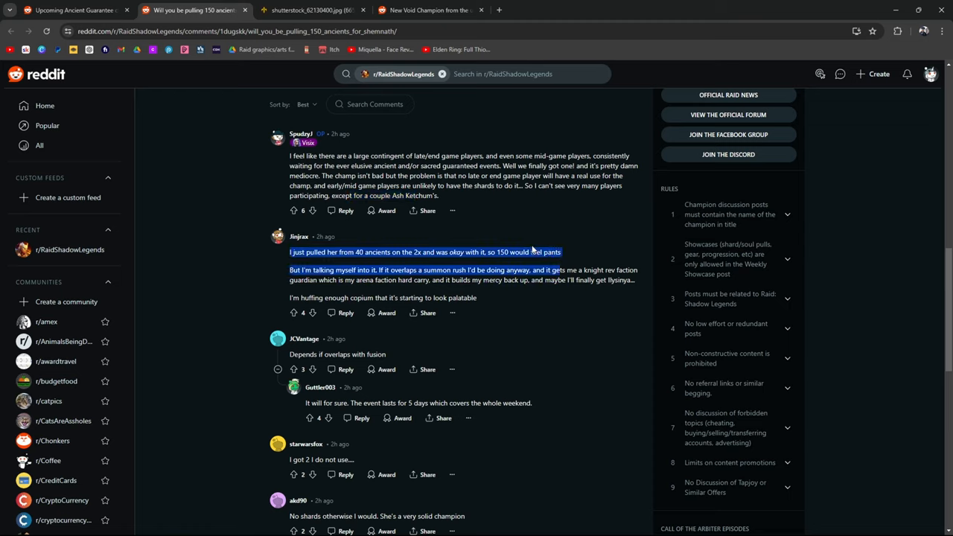
# Read down the thread's comments, highlighting the Ash Ketchum comment and collapsing one reply.
pyautogui.click(339, 270)
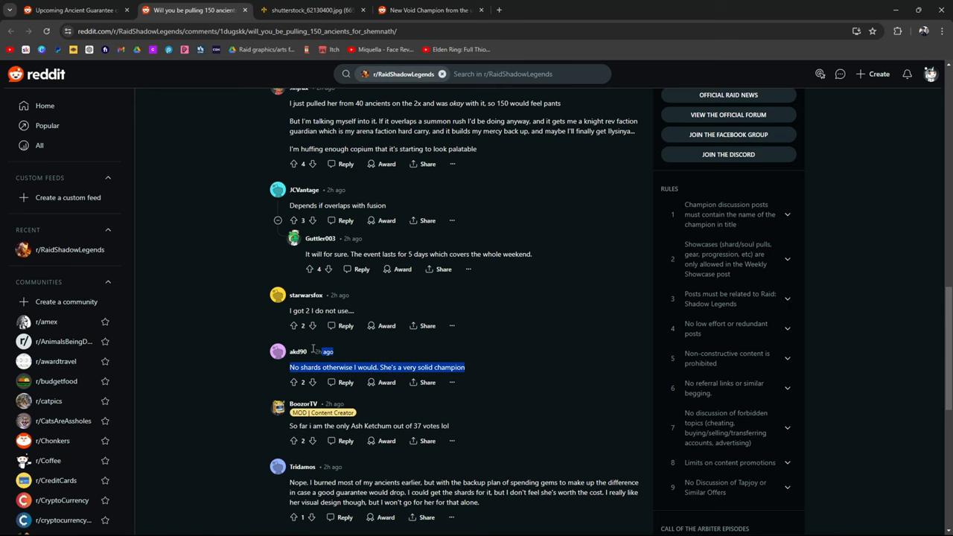
pyautogui.scroll(-3)
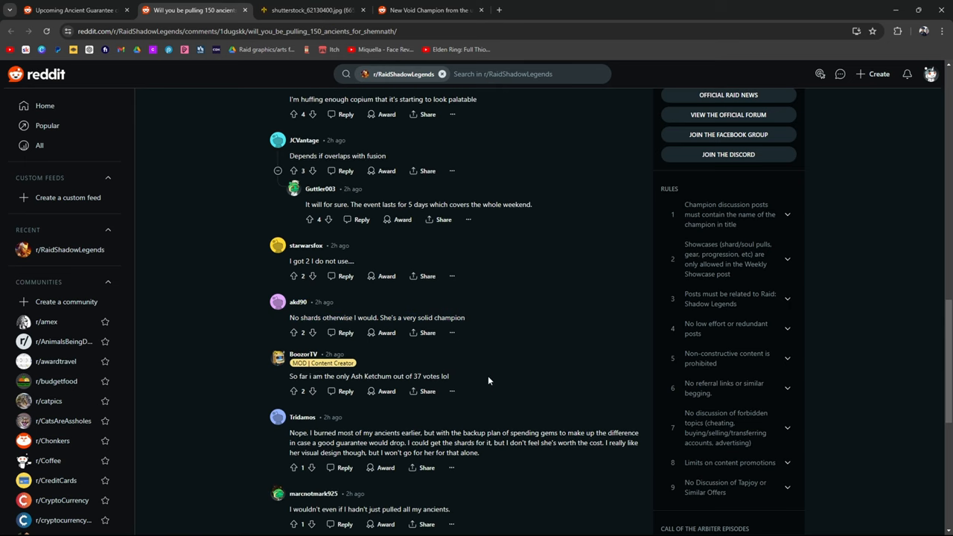
pyautogui.tripleClick(369, 376)
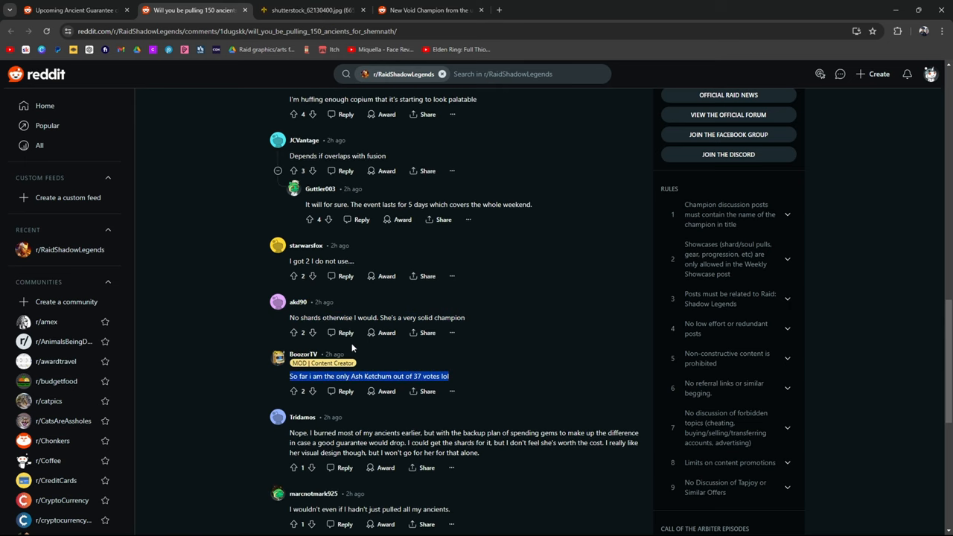
pyautogui.scroll(-3)
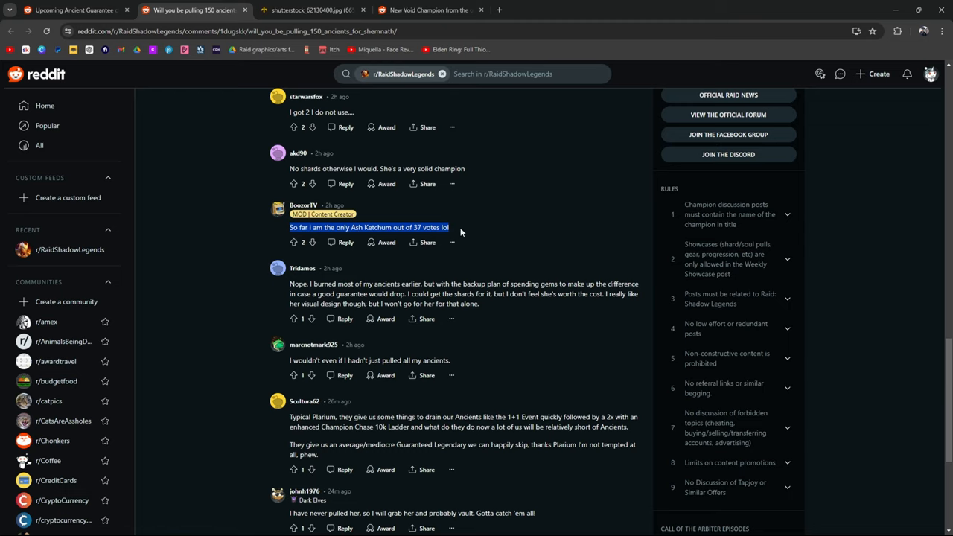
pyautogui.moveTo(325, 286)
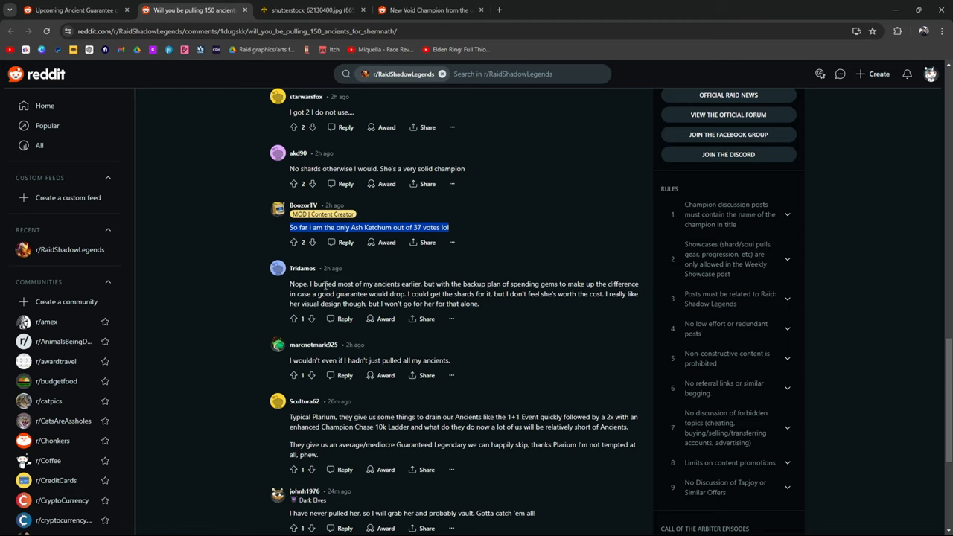
pyautogui.moveTo(584, 281)
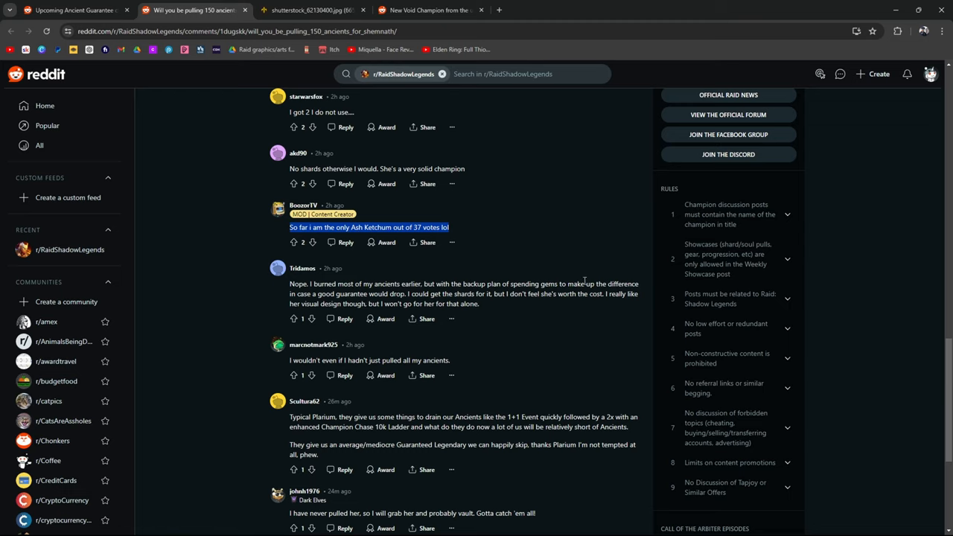
pyautogui.moveTo(313, 279)
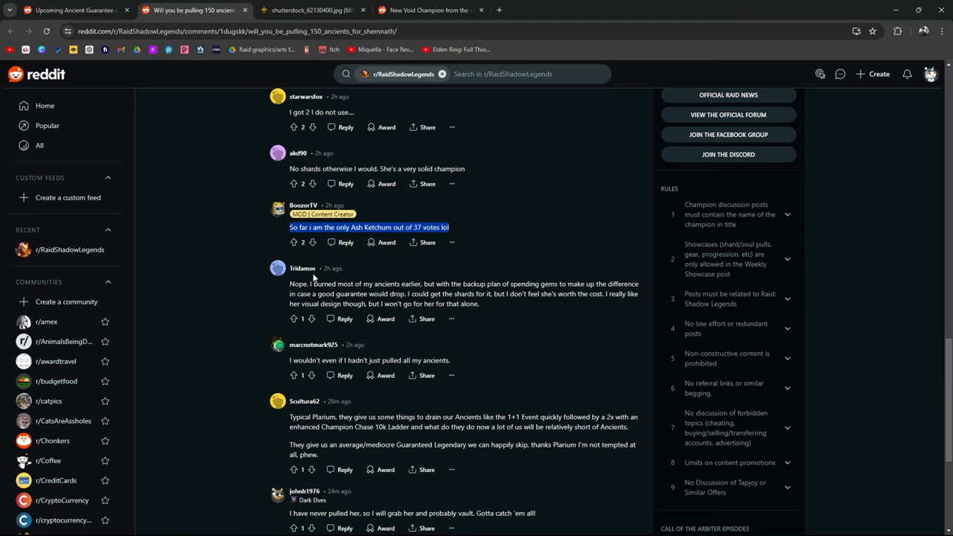
pyautogui.moveTo(411, 357)
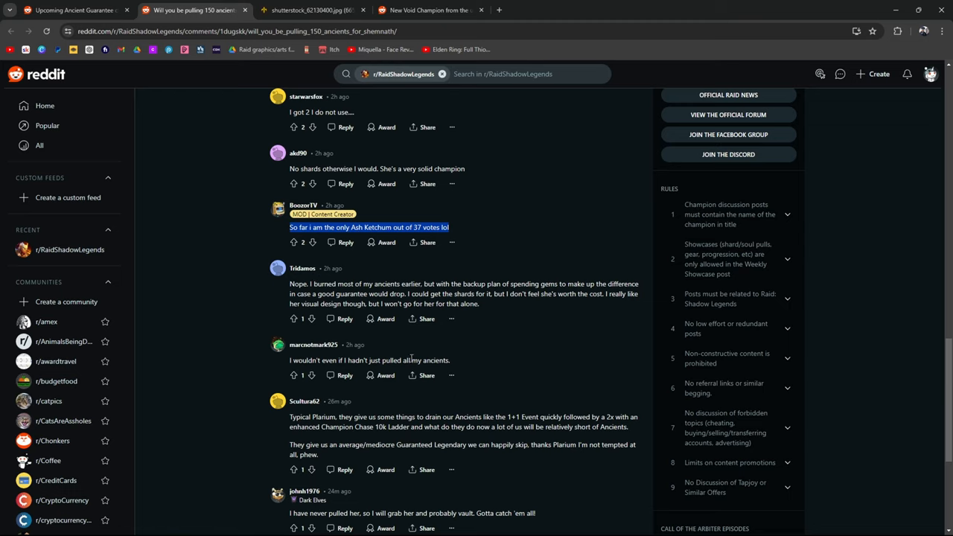
pyautogui.moveTo(507, 280)
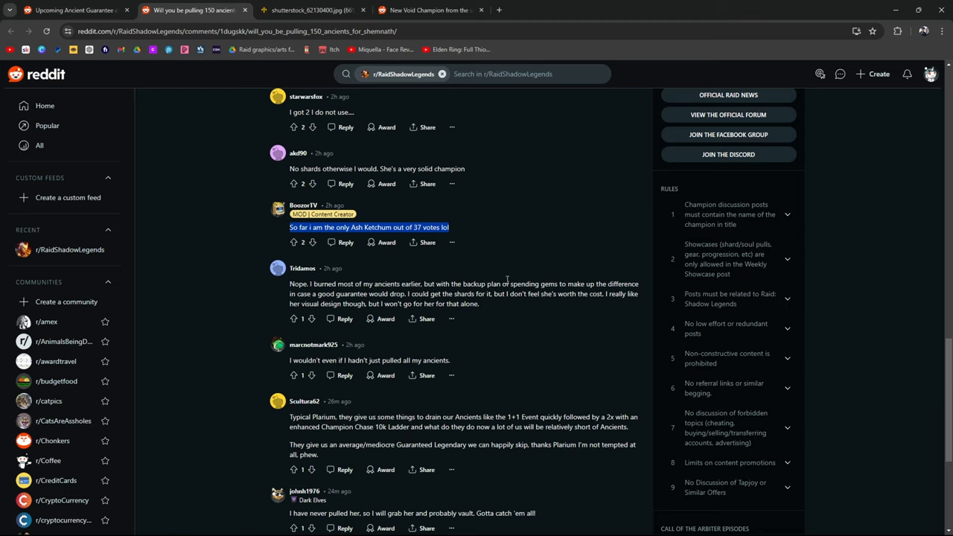
pyautogui.moveTo(350, 296)
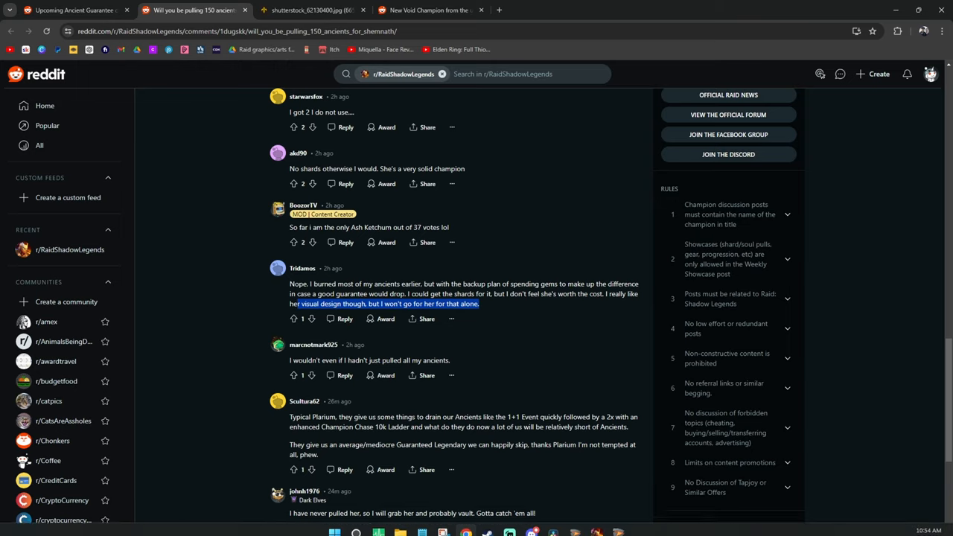
pyautogui.click(289, 268)
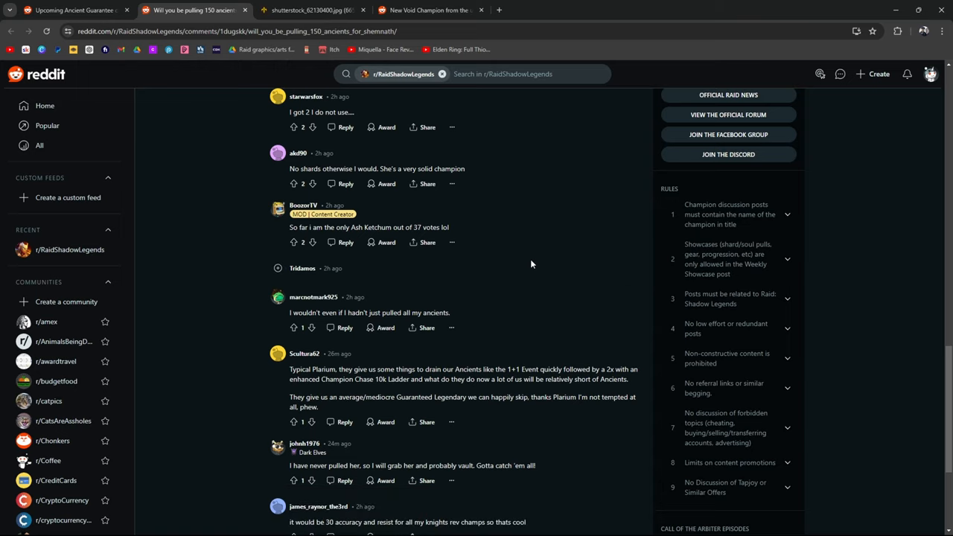
pyautogui.scroll(-3)
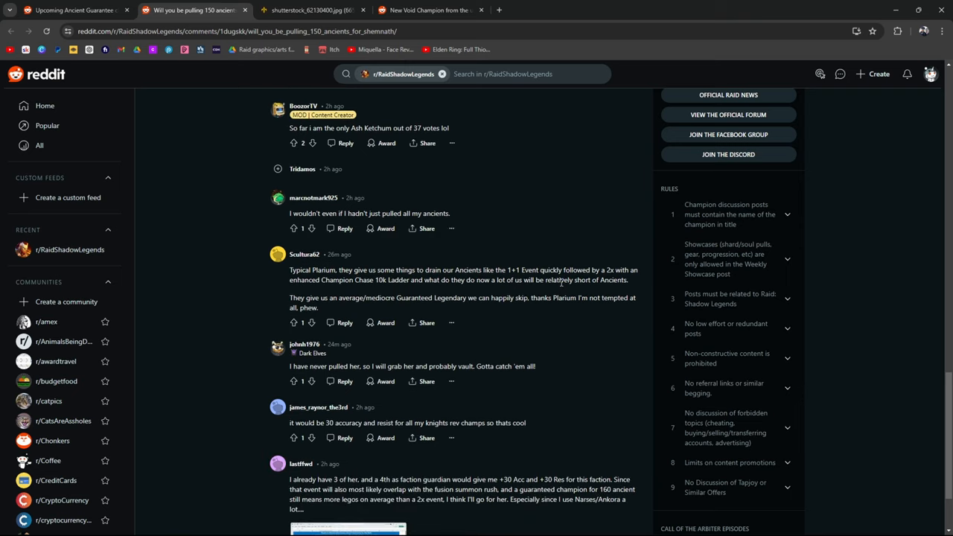
pyautogui.moveTo(524, 242)
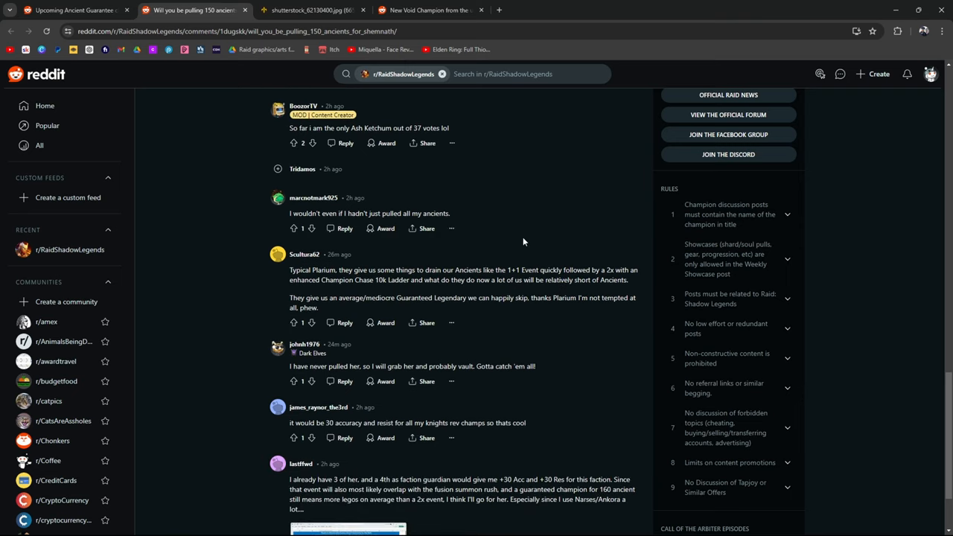
pyautogui.scroll(-3)
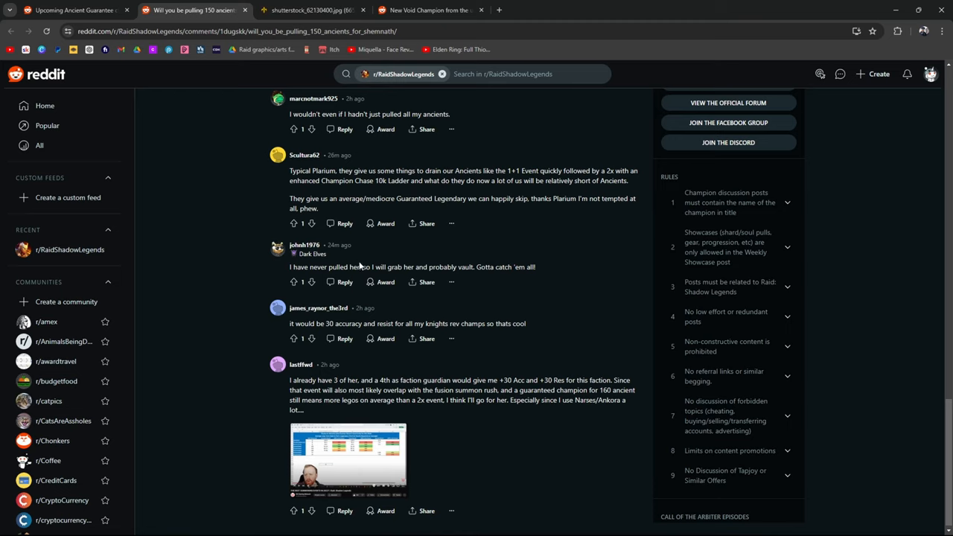
pyautogui.doubleClick(450, 266)
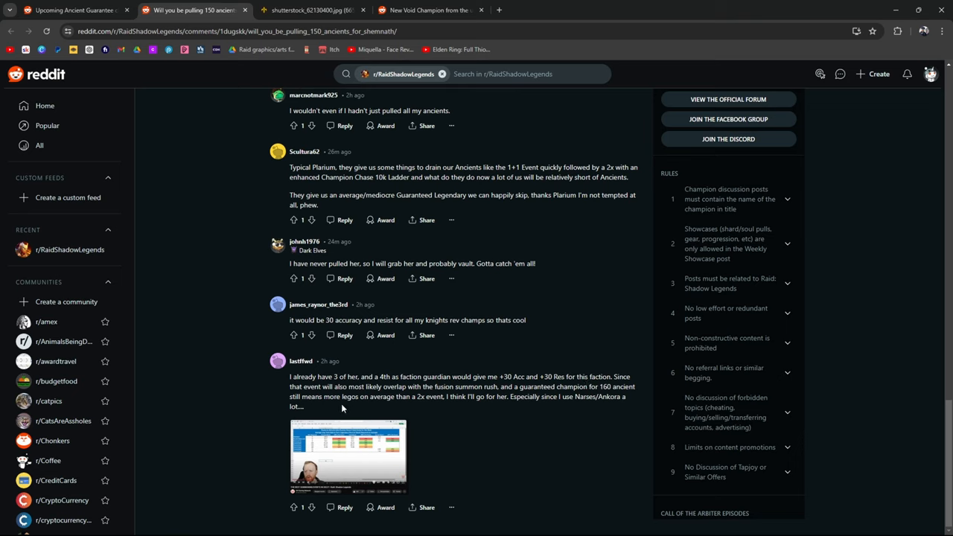
pyautogui.moveTo(447, 406)
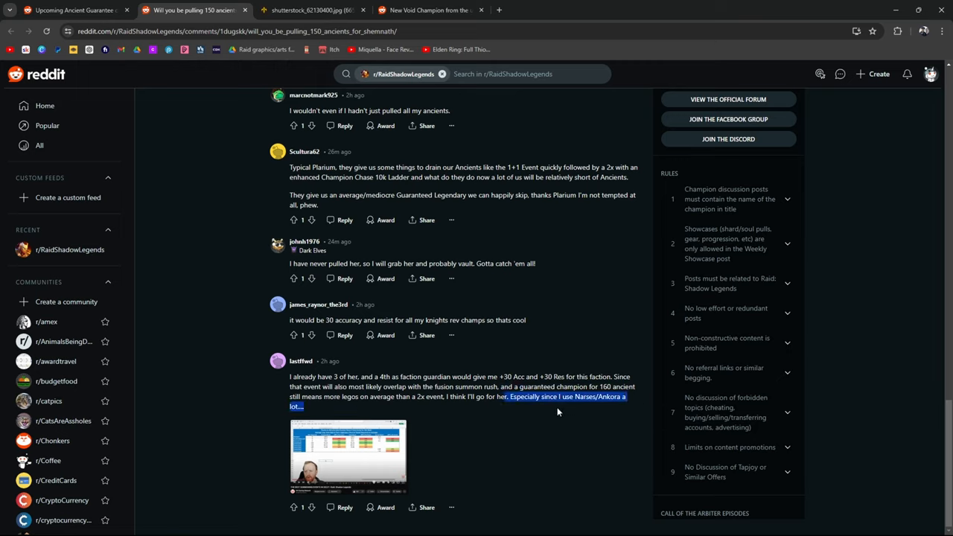
pyautogui.click(349, 456)
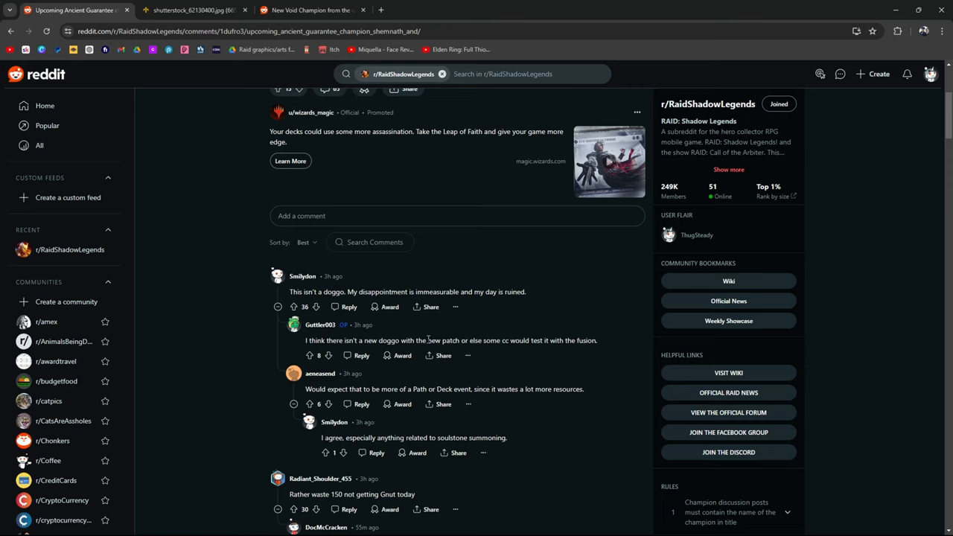
pyautogui.moveTo(546, 362)
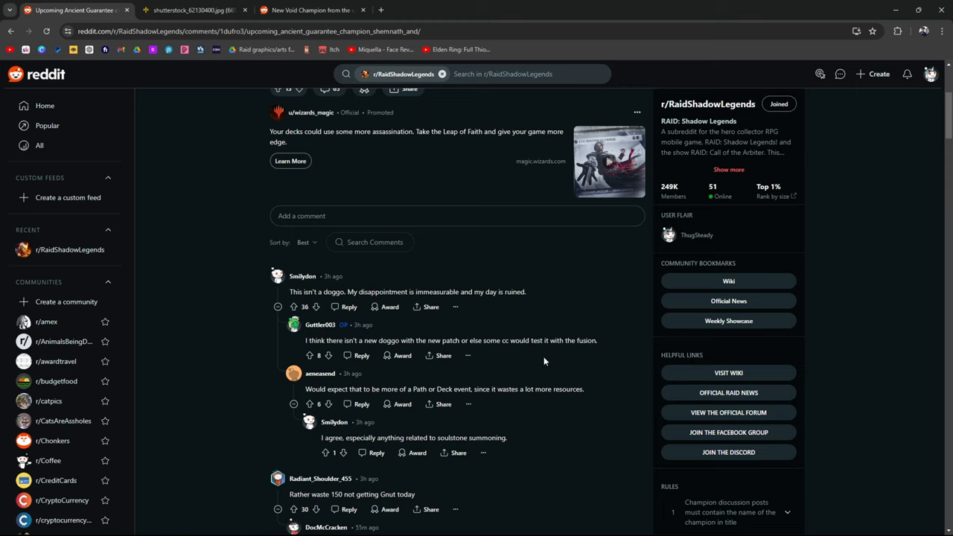
pyautogui.scroll(-3)
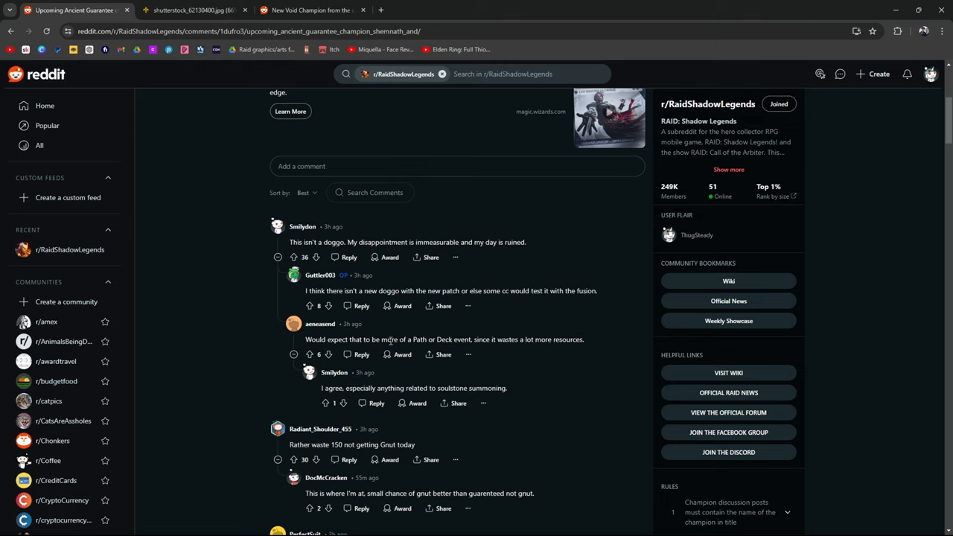
pyautogui.moveTo(499, 325)
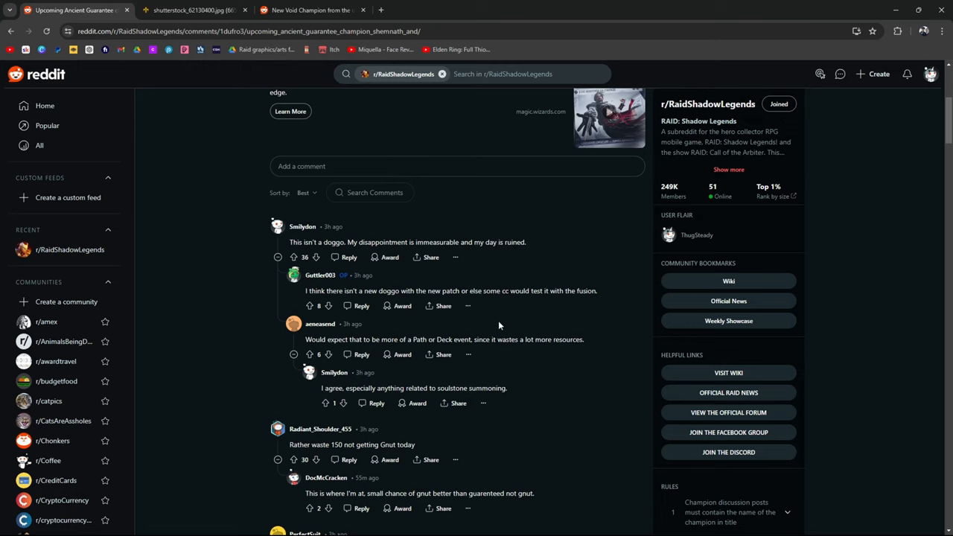
pyautogui.moveTo(602, 338)
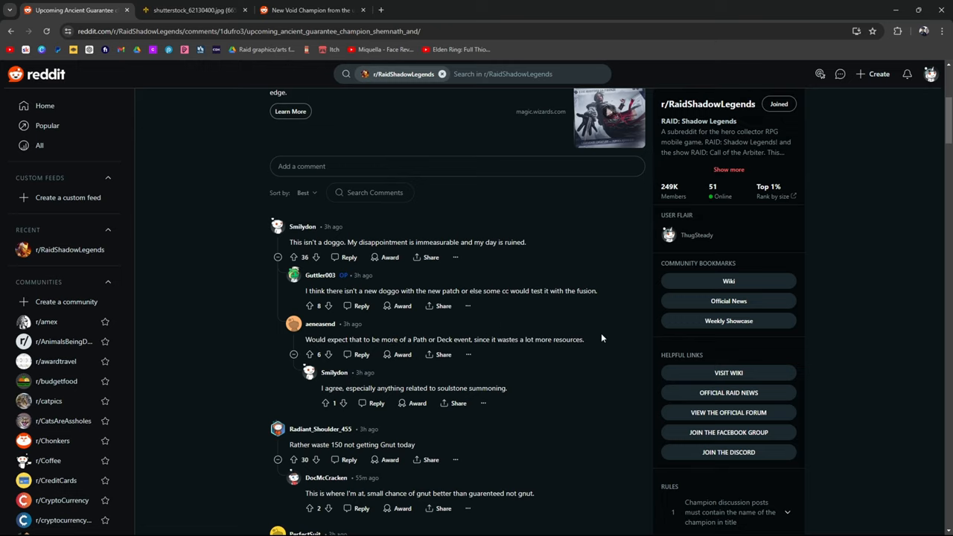
pyautogui.scroll(-3)
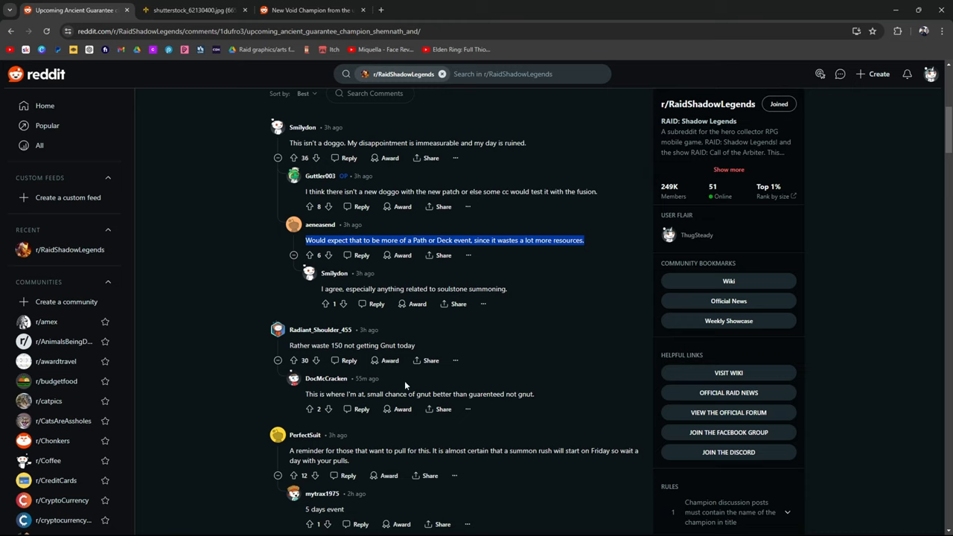
pyautogui.moveTo(432, 250)
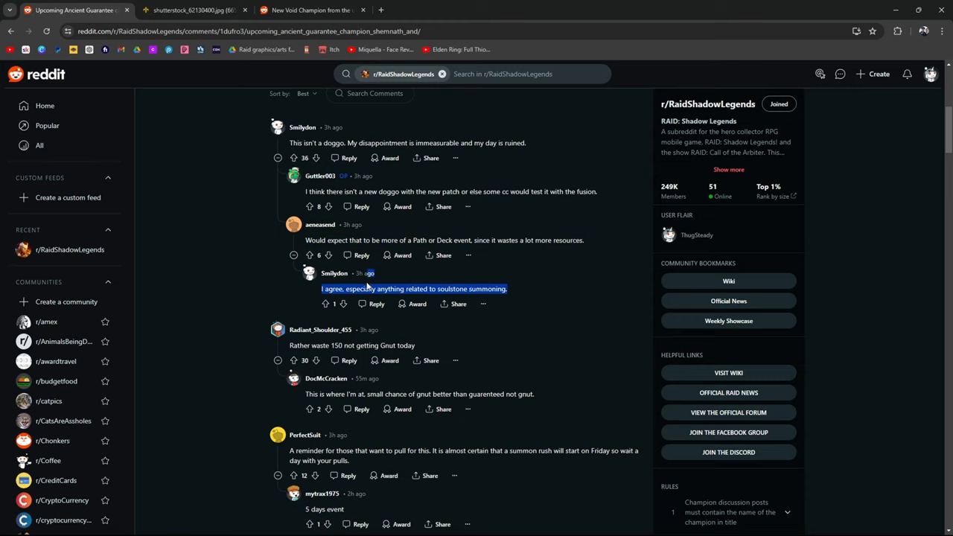
pyautogui.scroll(-3)
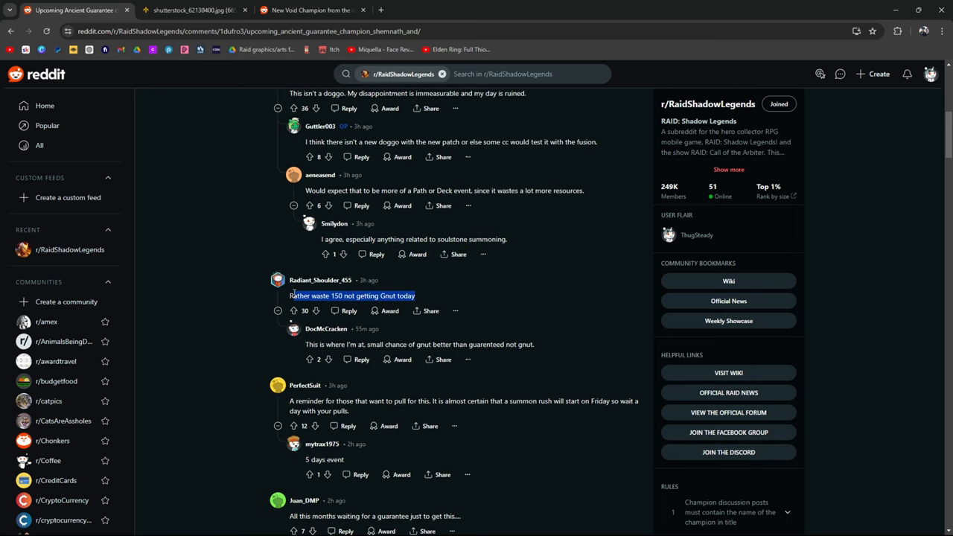
pyautogui.scroll(-3)
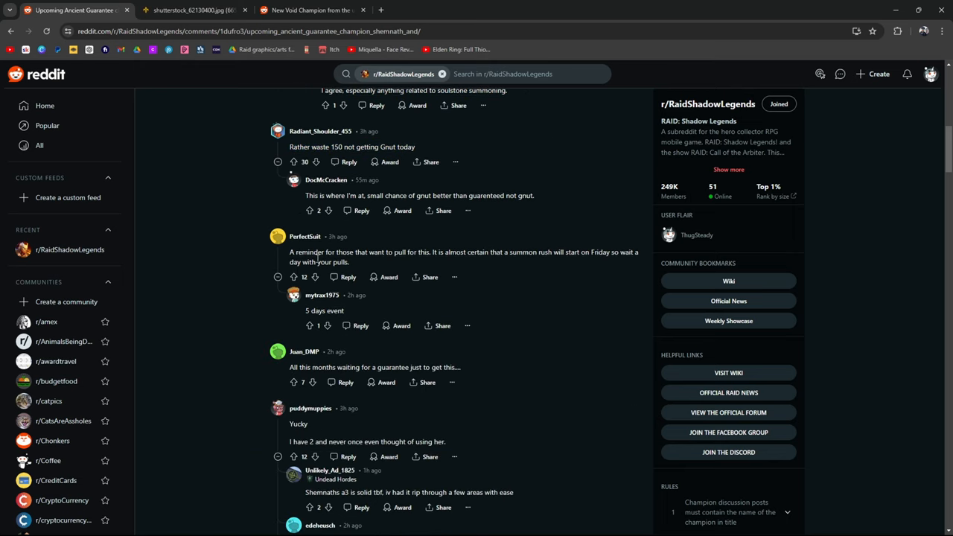
pyautogui.doubleClick(376, 252)
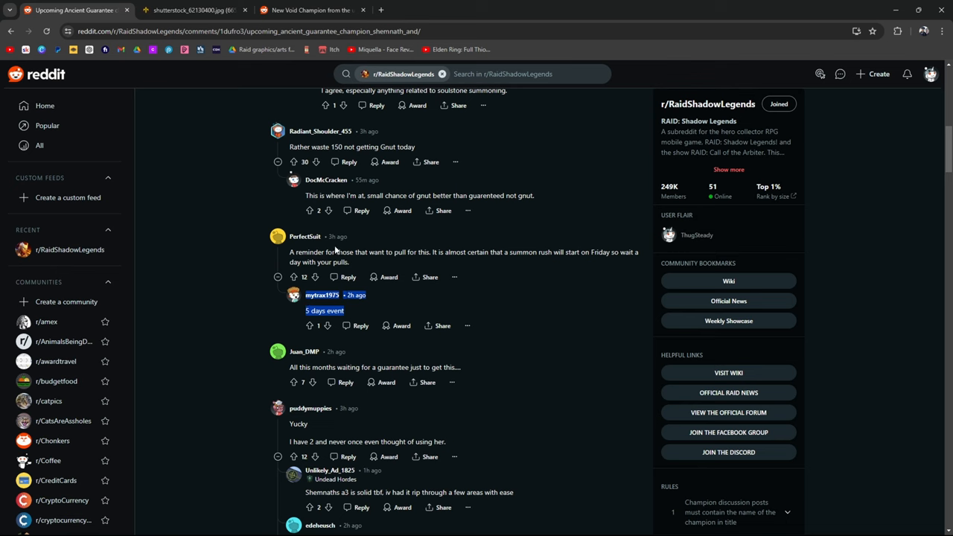
pyautogui.scroll(-3)
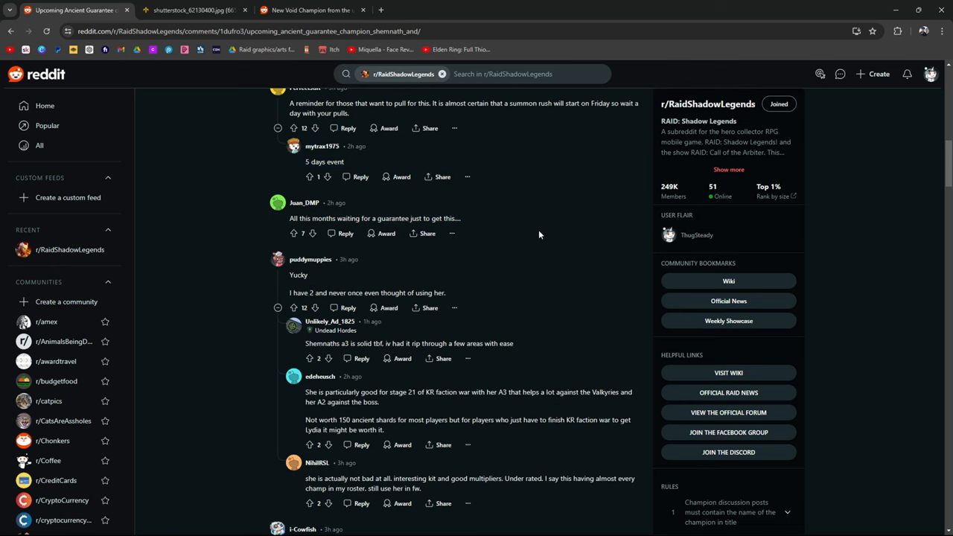
pyautogui.moveTo(351, 271)
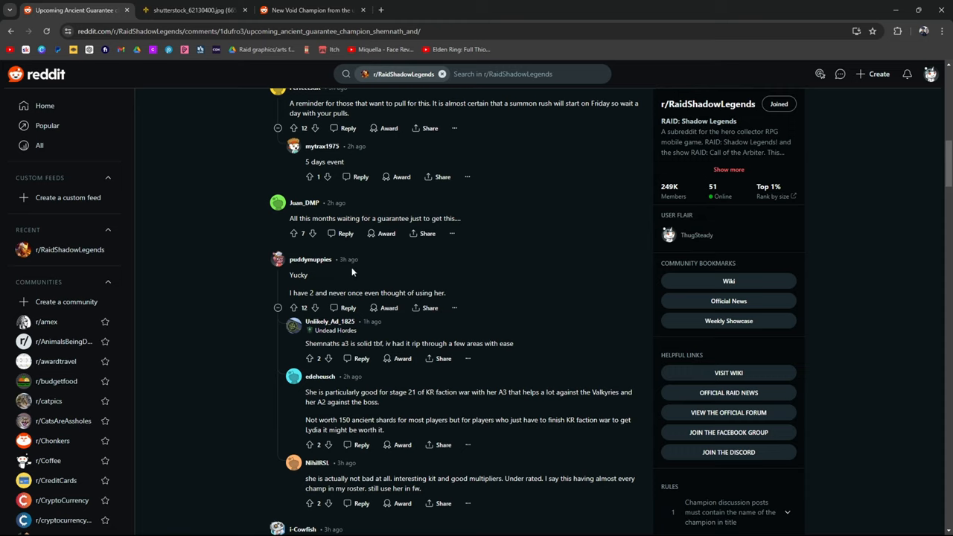
pyautogui.moveTo(473, 297)
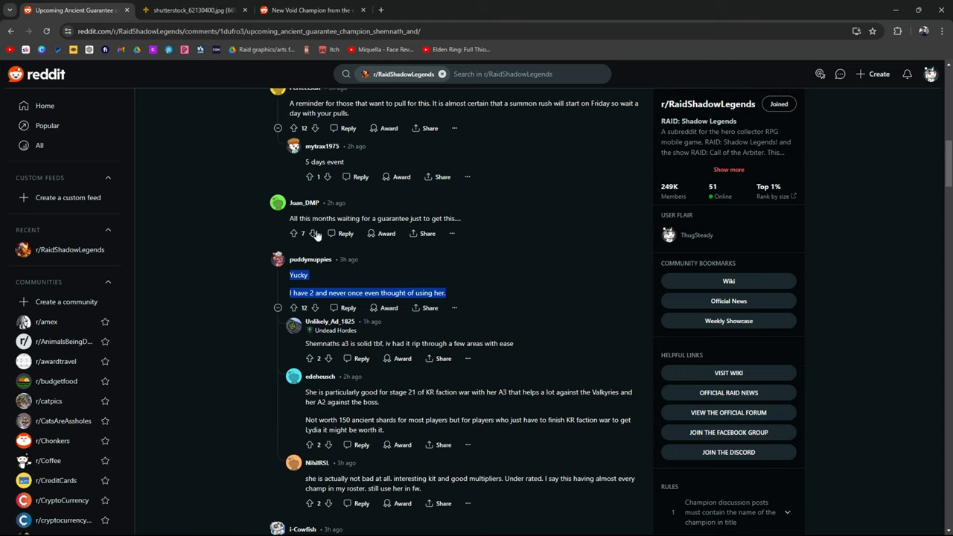
pyautogui.moveTo(584, 285)
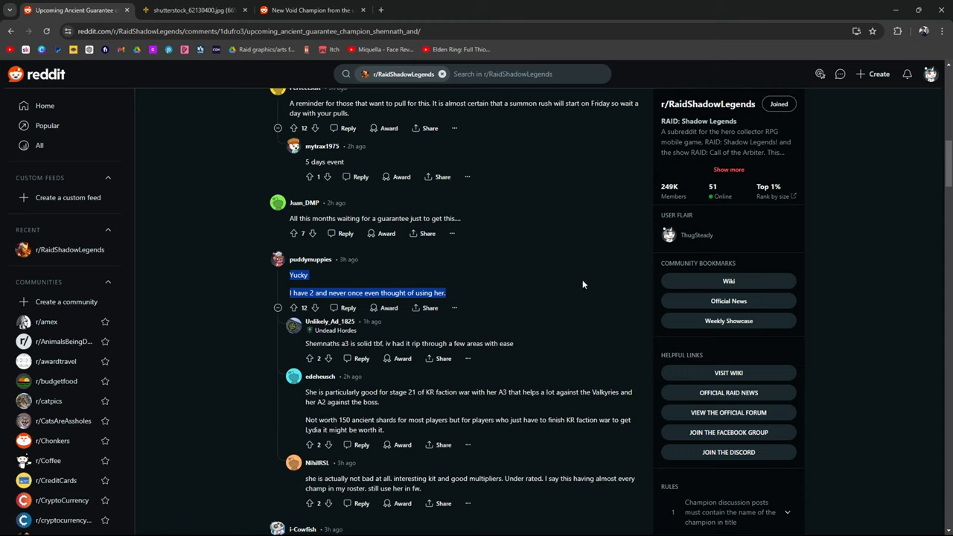
pyautogui.click(530, 292)
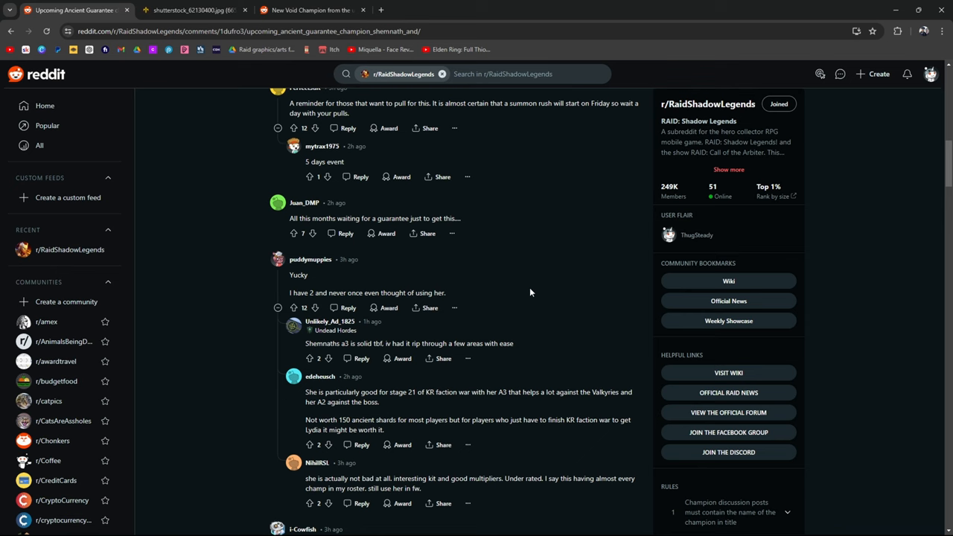
pyautogui.scroll(-3)
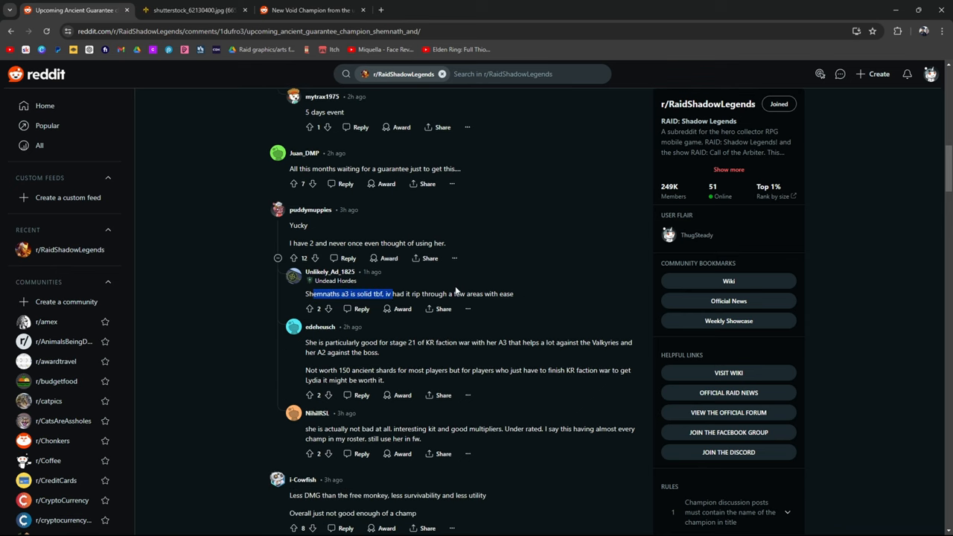
pyautogui.moveTo(486, 286)
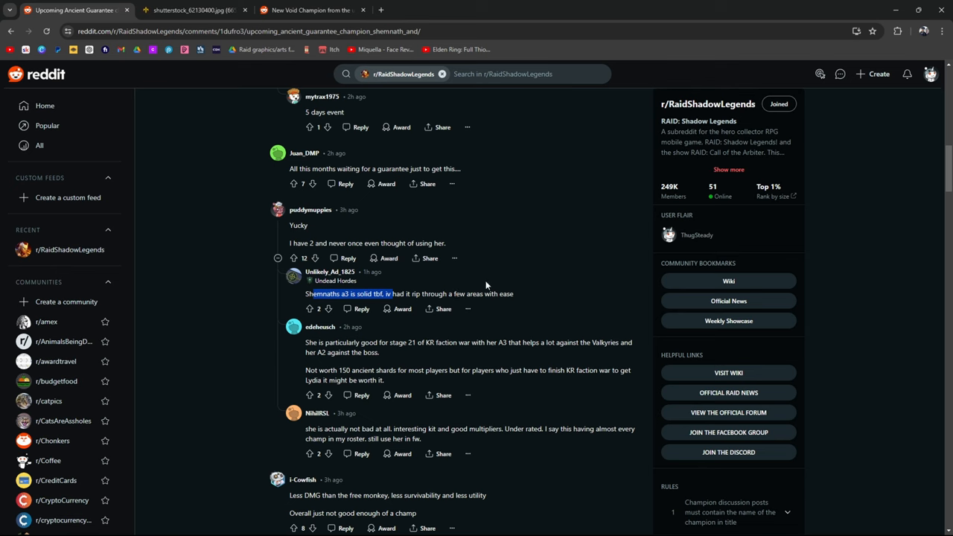
pyautogui.scroll(-3)
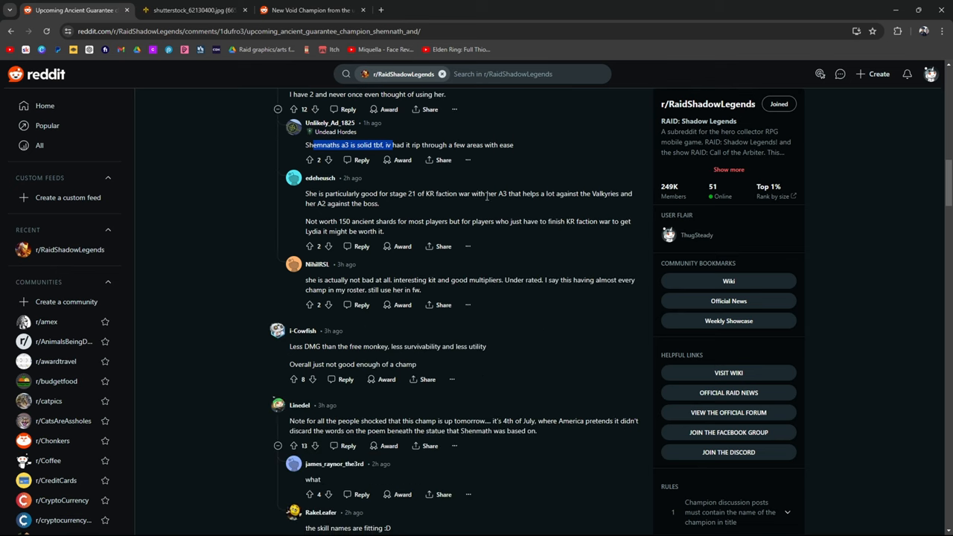
pyautogui.moveTo(432, 208)
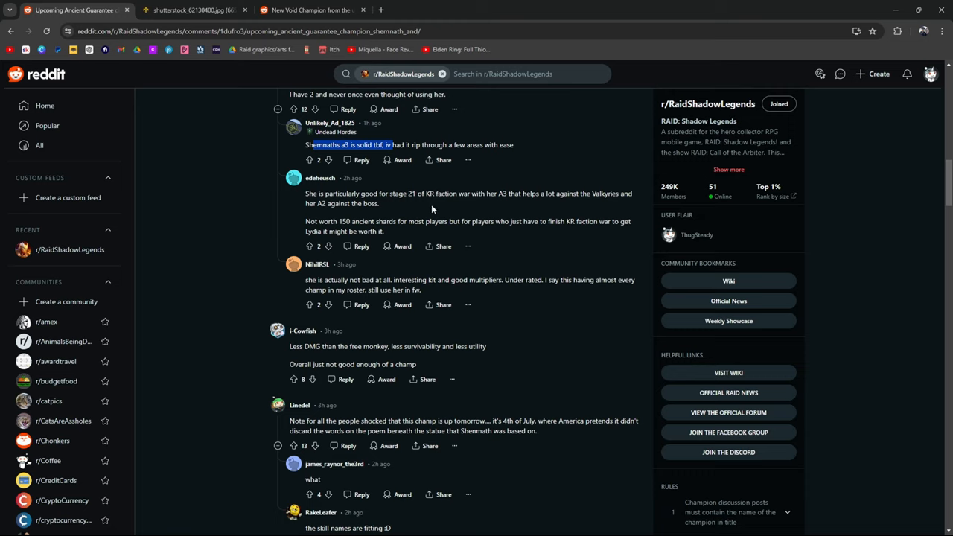
pyautogui.moveTo(377, 200)
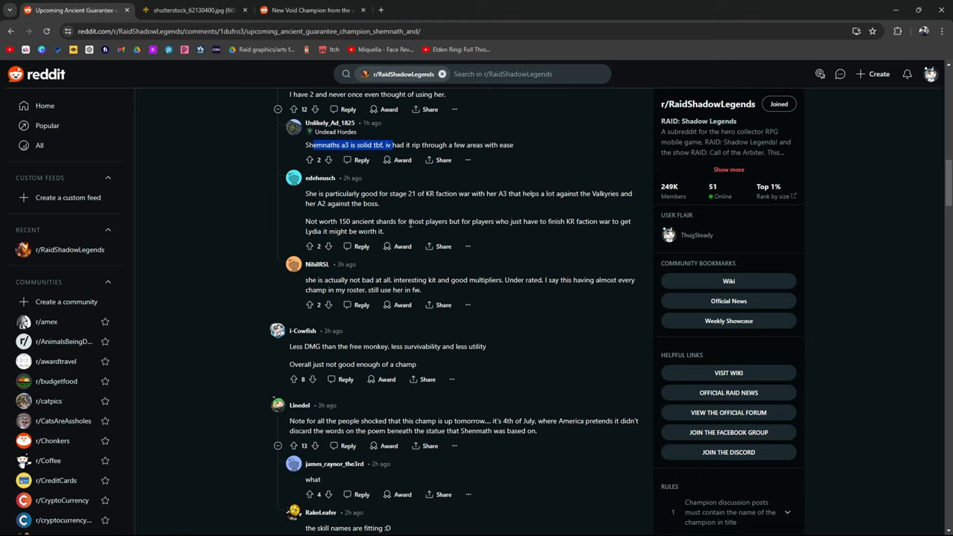
pyautogui.moveTo(587, 235)
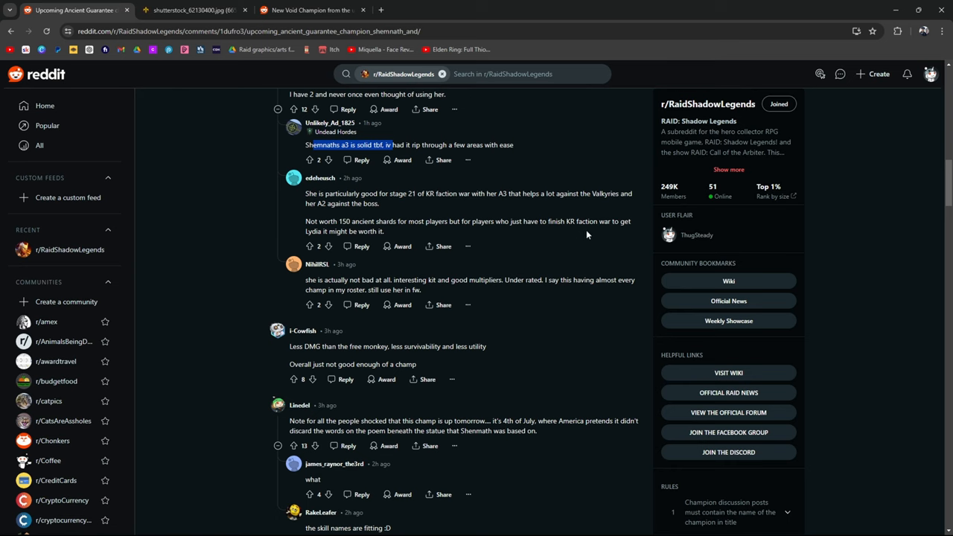
pyautogui.moveTo(364, 217)
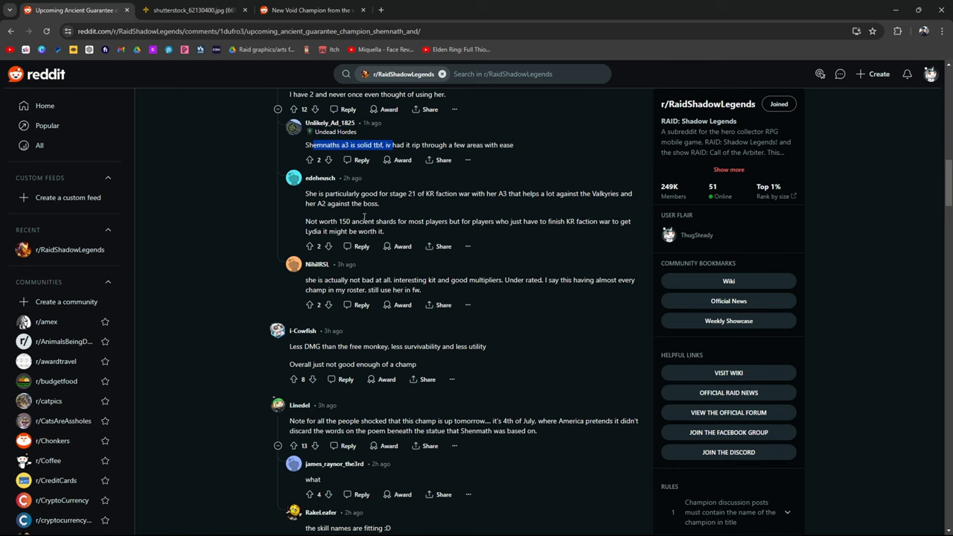
pyautogui.scroll(-3)
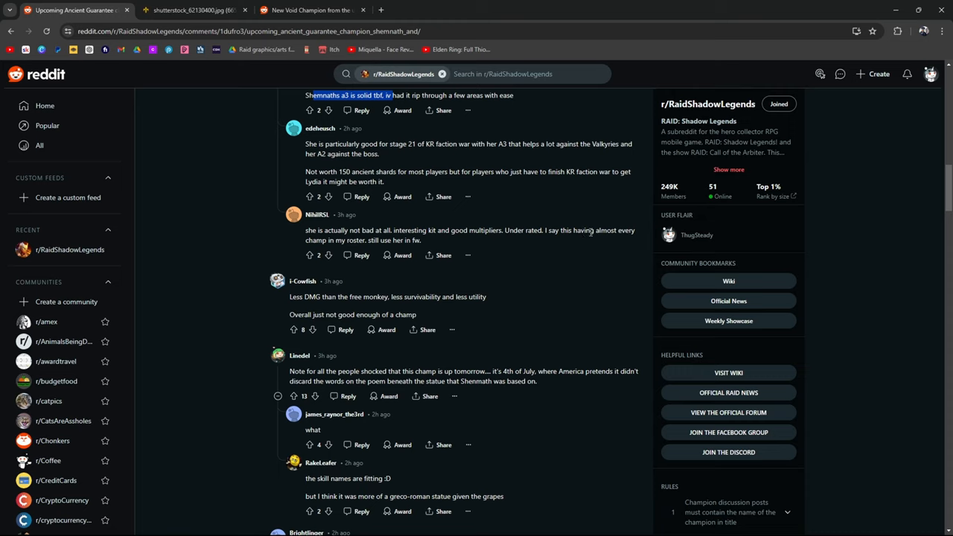
pyautogui.moveTo(372, 227)
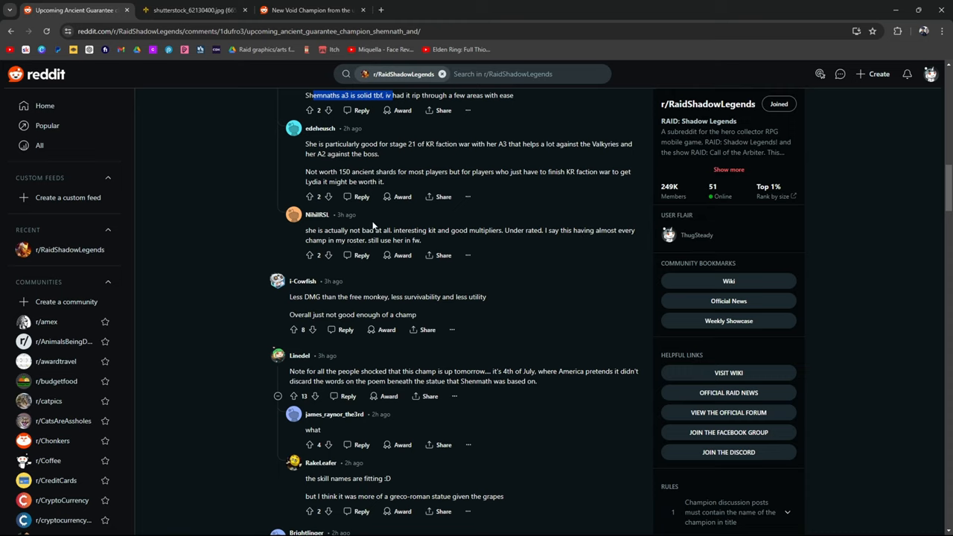
pyautogui.scroll(-3)
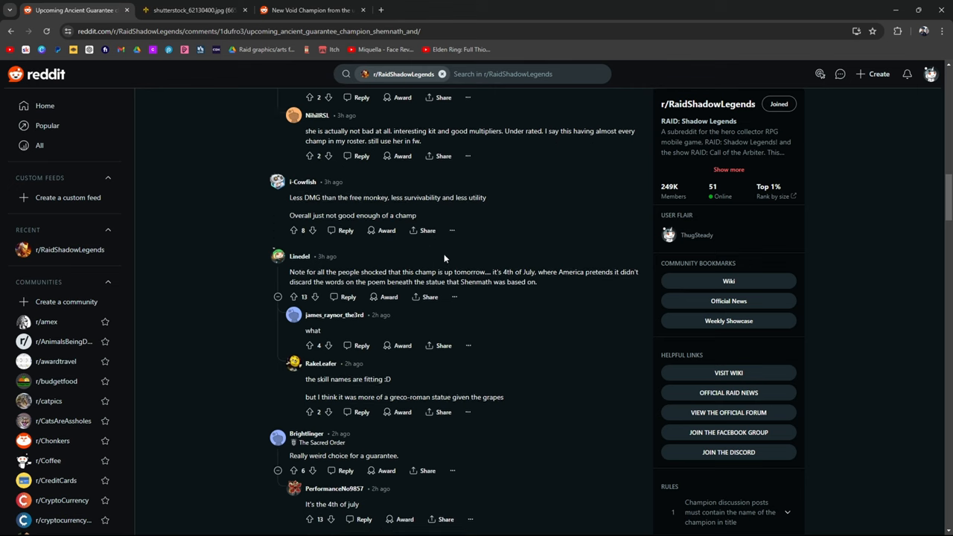
pyautogui.moveTo(298, 257)
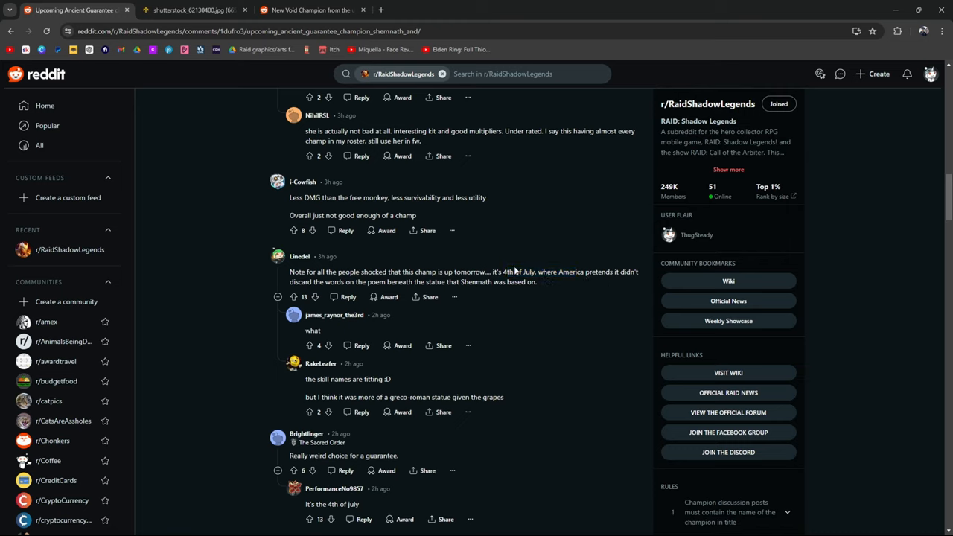
pyautogui.doubleClick(405, 281)
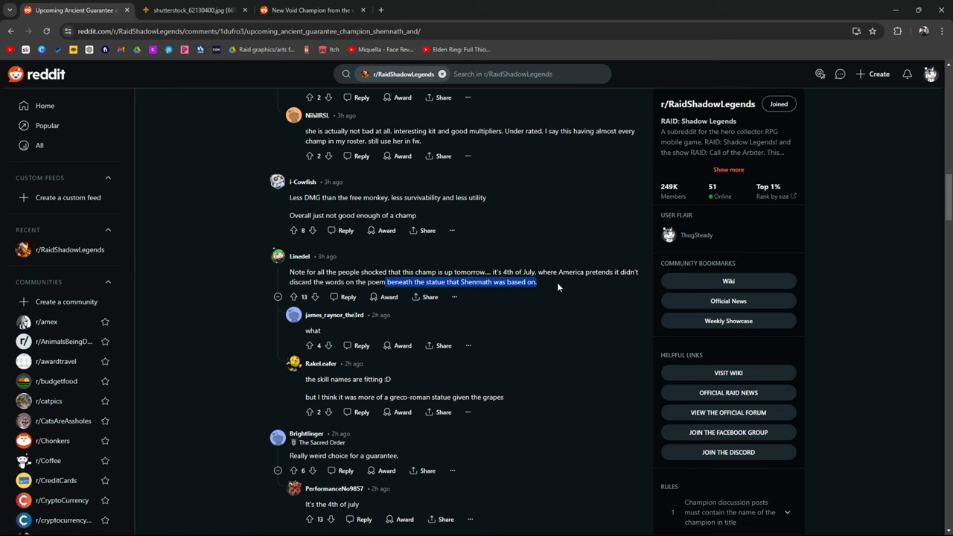
pyautogui.scroll(-3)
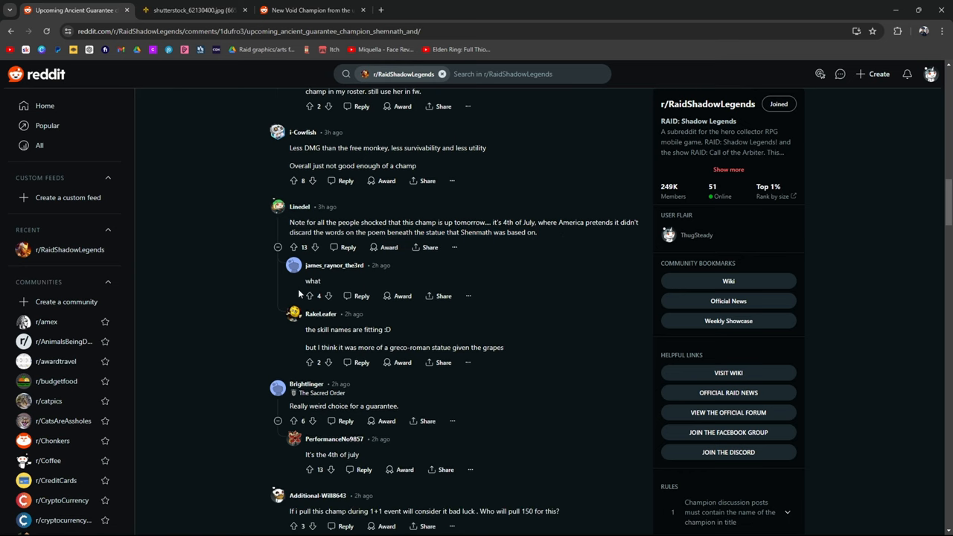
pyautogui.doubleClick(313, 280)
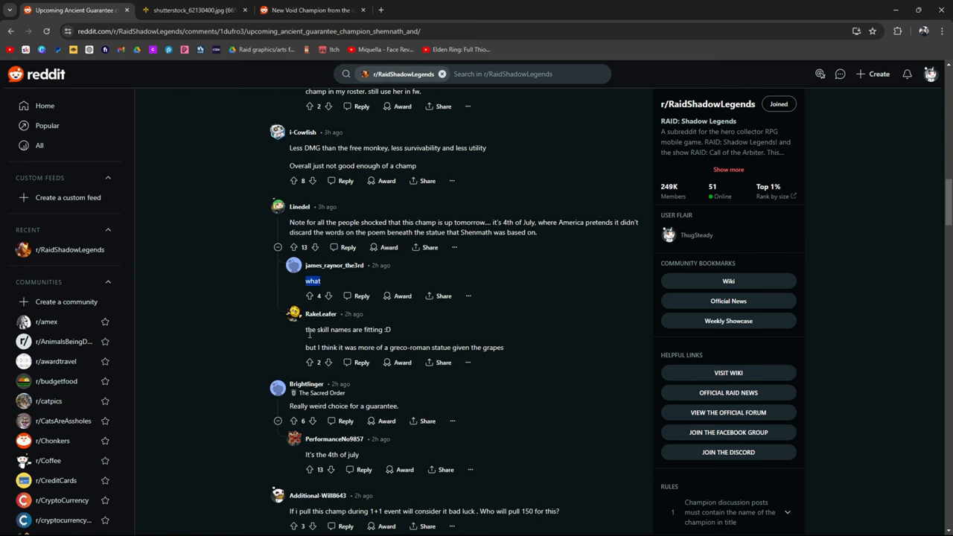
# Return to the game and view Shemnath's Humbled and Broken skill description.
pyautogui.click(305, 9)
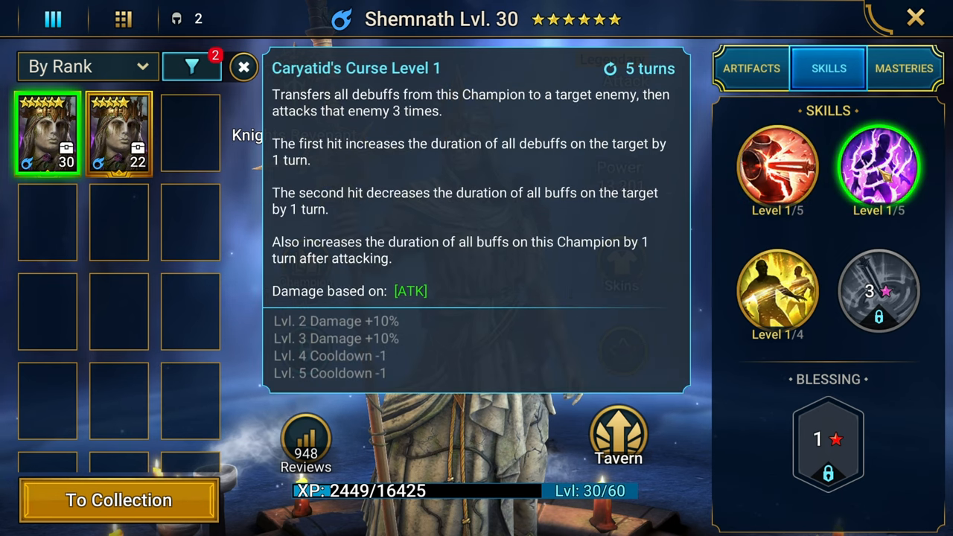
pyautogui.click(778, 291)
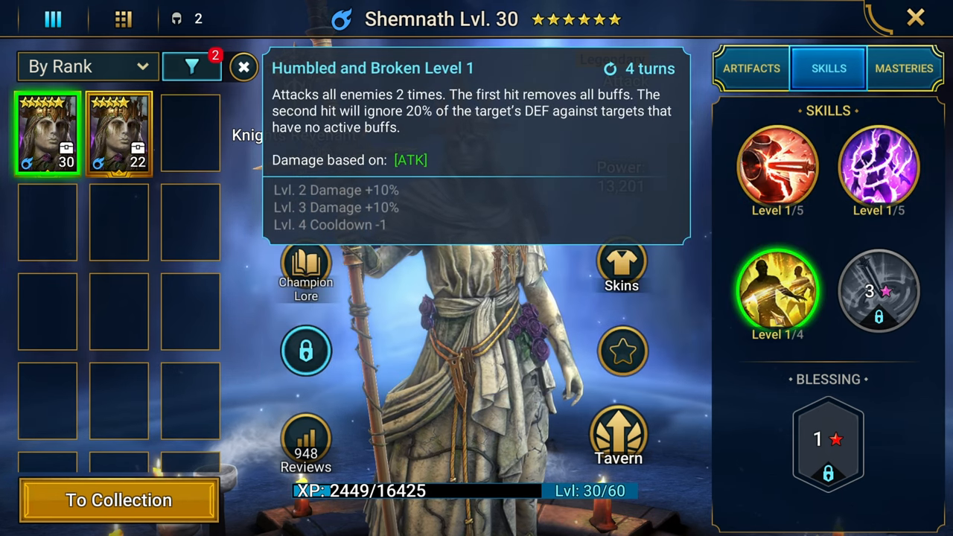
pyautogui.click(879, 290)
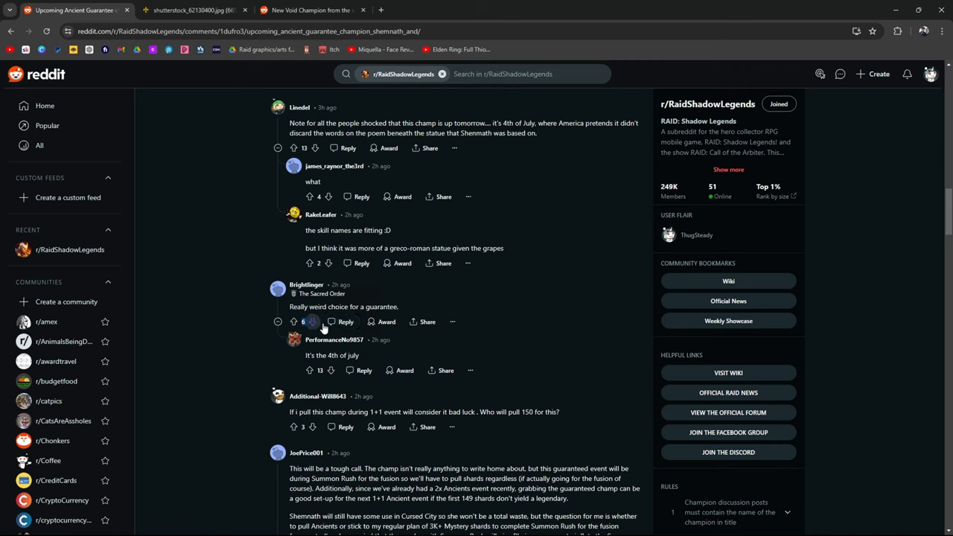
pyautogui.scroll(-3)
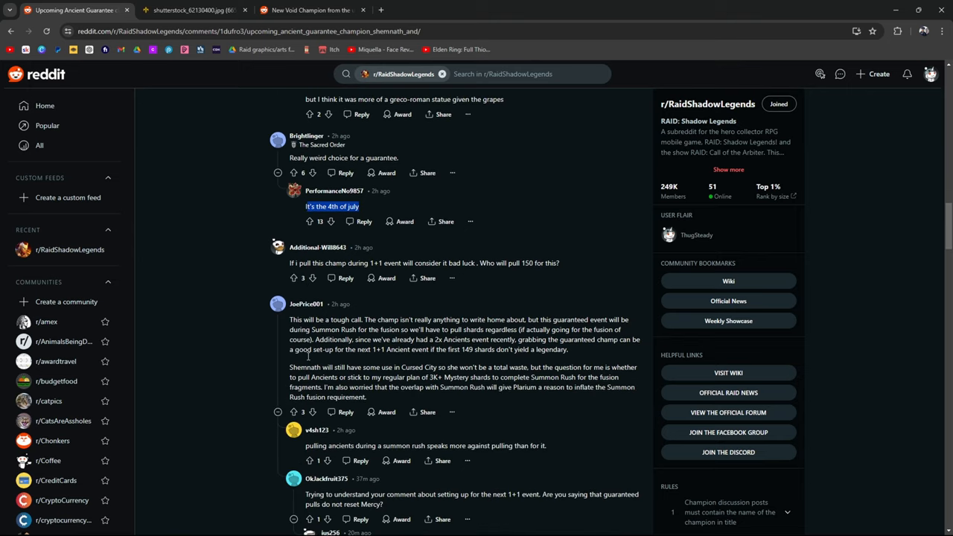
pyautogui.scroll(-3)
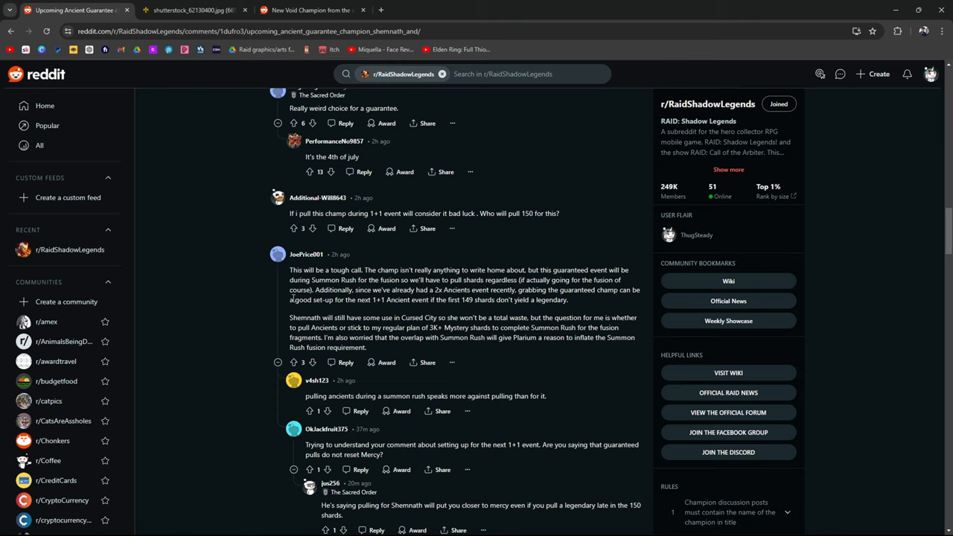
pyautogui.moveTo(456, 318)
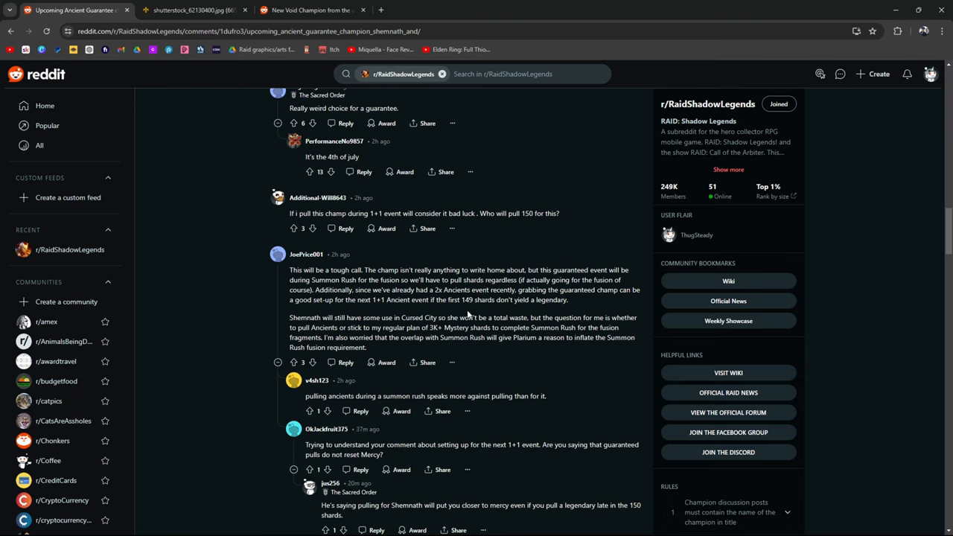
pyautogui.moveTo(544, 280)
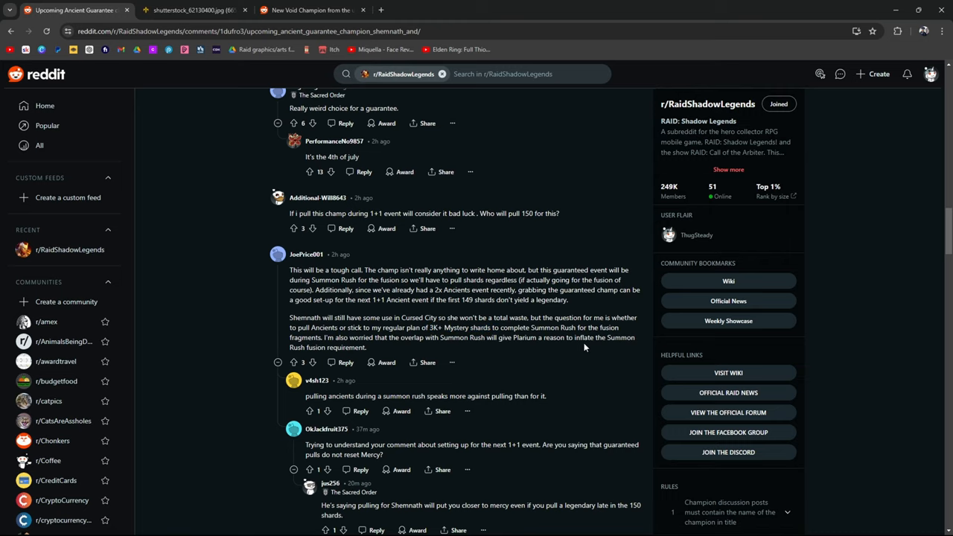
pyautogui.moveTo(306, 338); pyautogui.dragTo(366, 349)
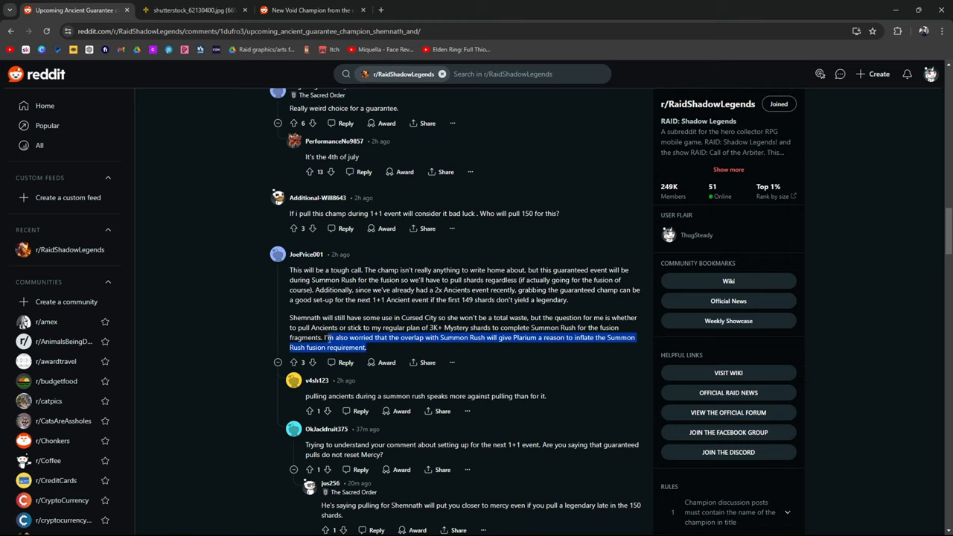
pyautogui.scroll(-3)
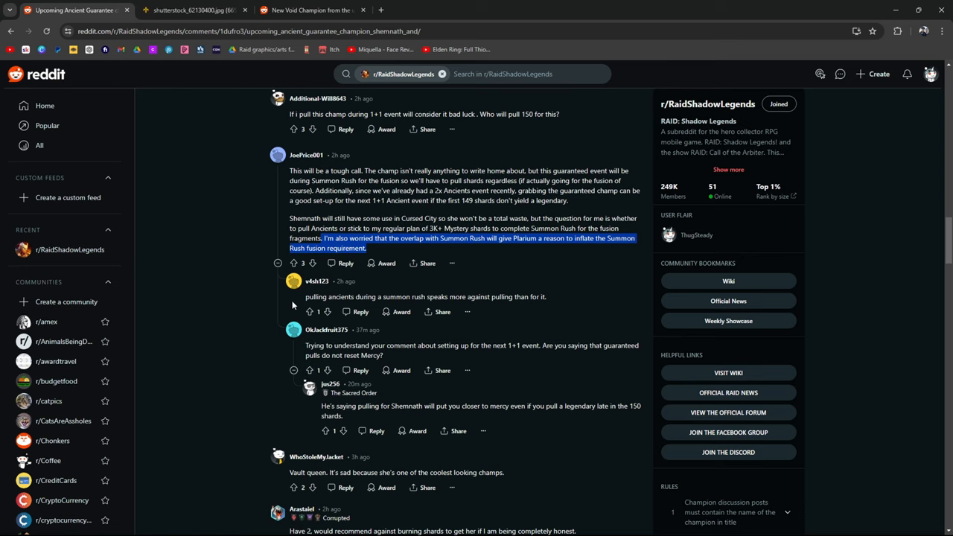
pyautogui.moveTo(424, 276)
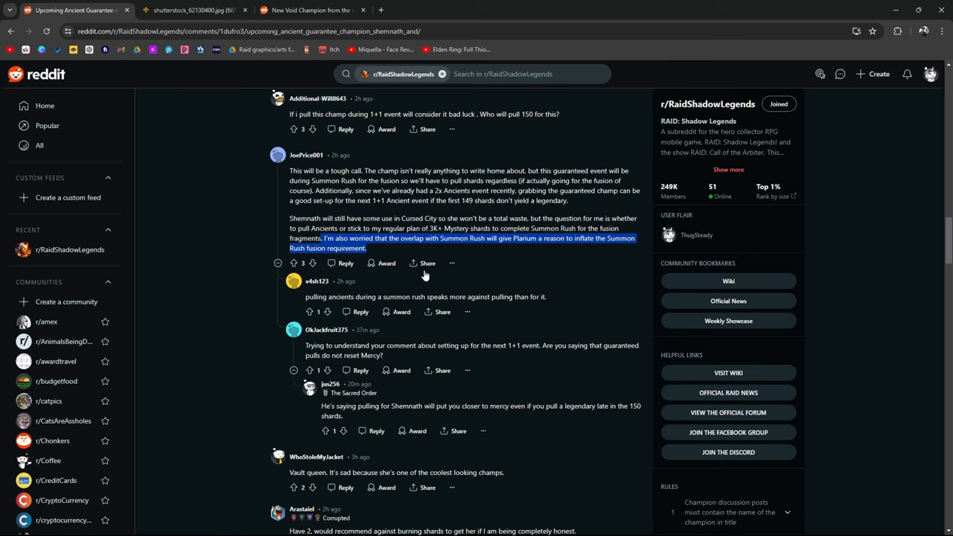
pyautogui.scroll(-3)
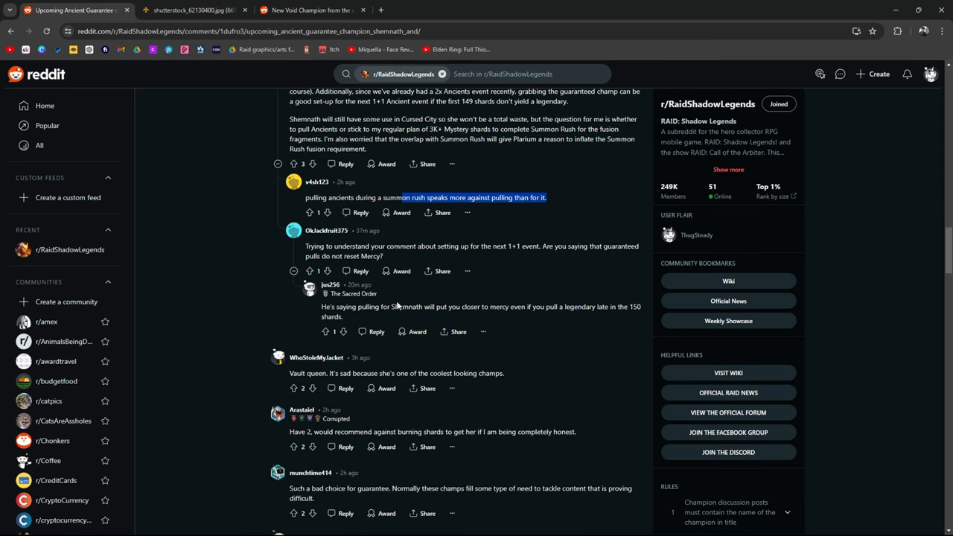
pyautogui.moveTo(424, 250)
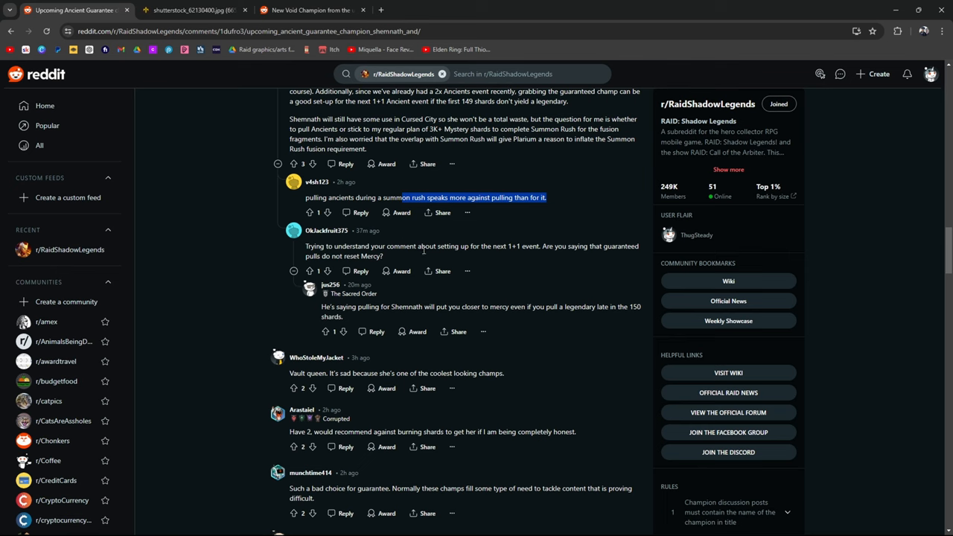
pyautogui.scroll(-3)
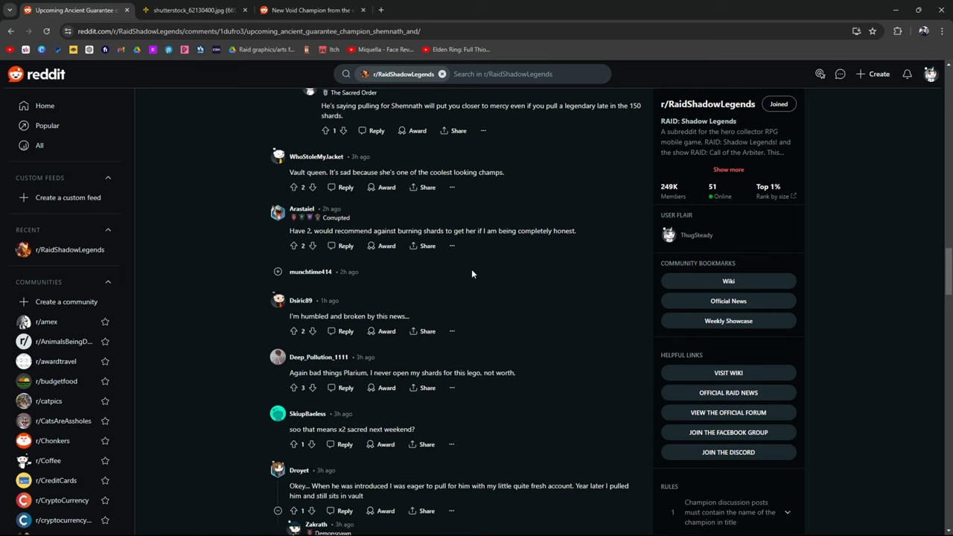
pyautogui.scroll(-3)
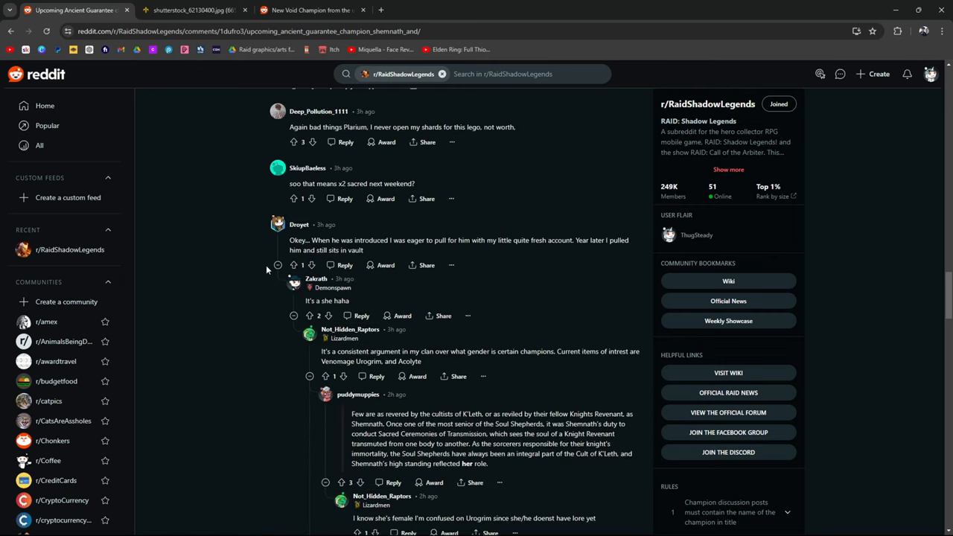
pyautogui.scroll(-3)
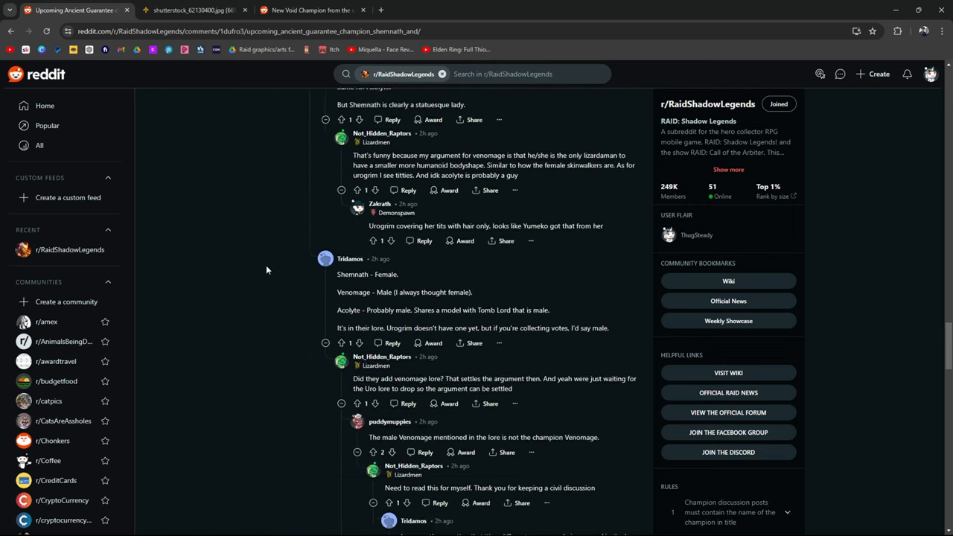
pyautogui.scroll(-3)
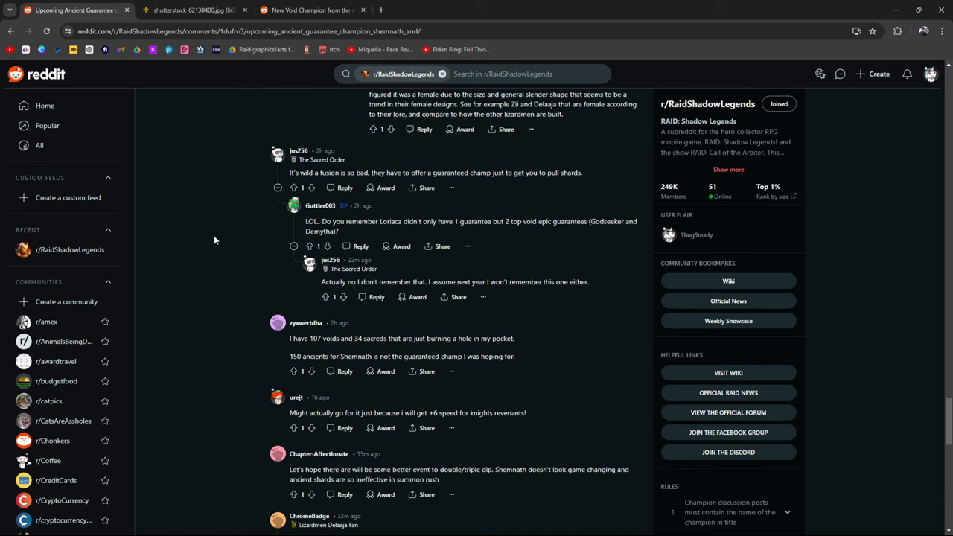
pyautogui.scroll(-3)
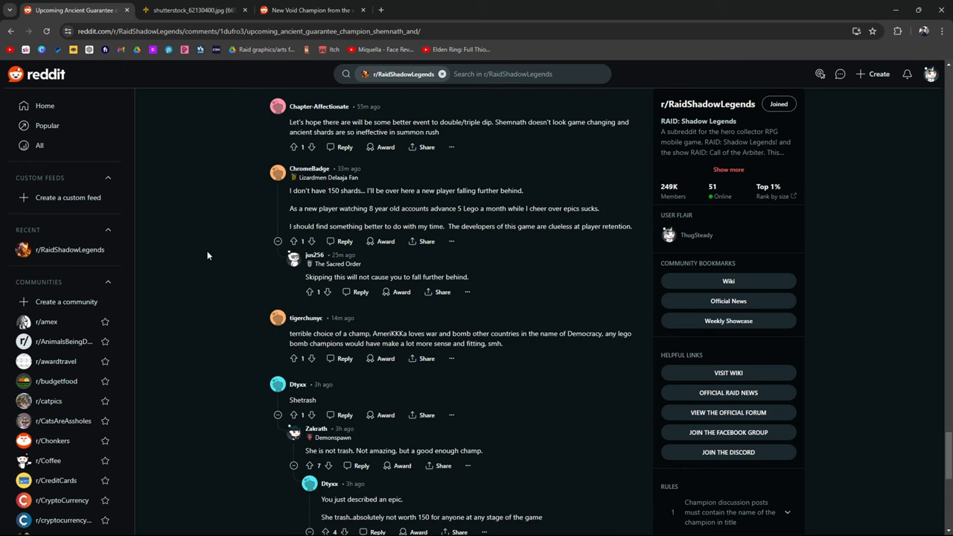
pyautogui.scroll(-3)
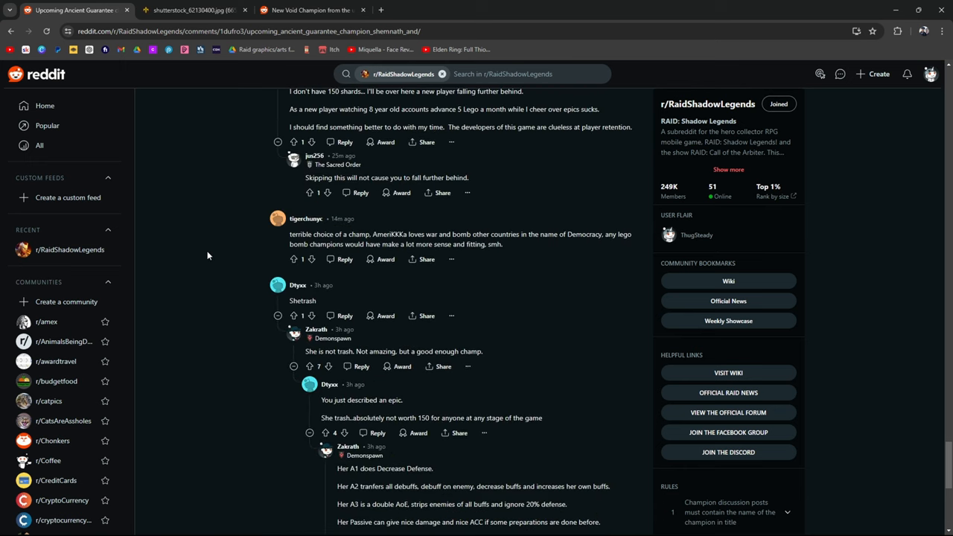
pyautogui.doubleClick(302, 301)
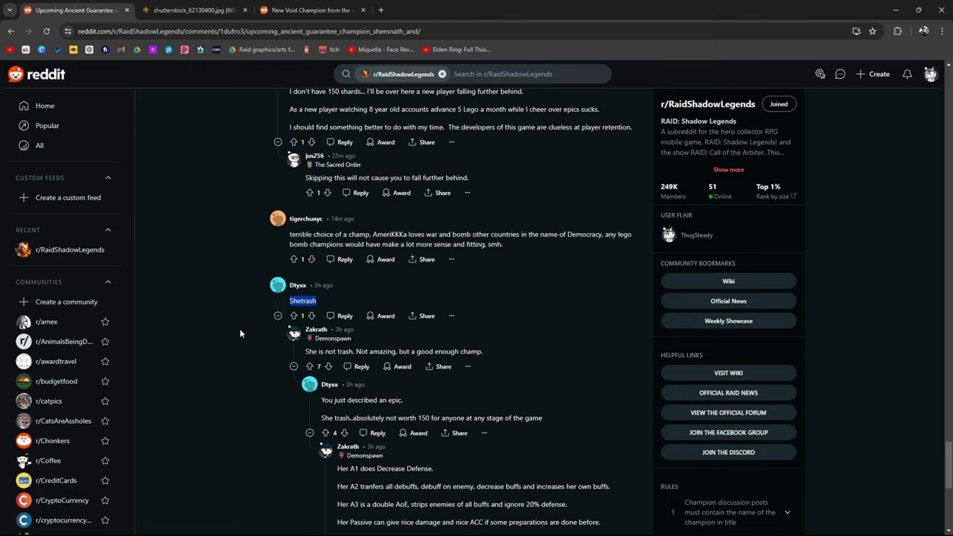
pyautogui.moveTo(370, 362)
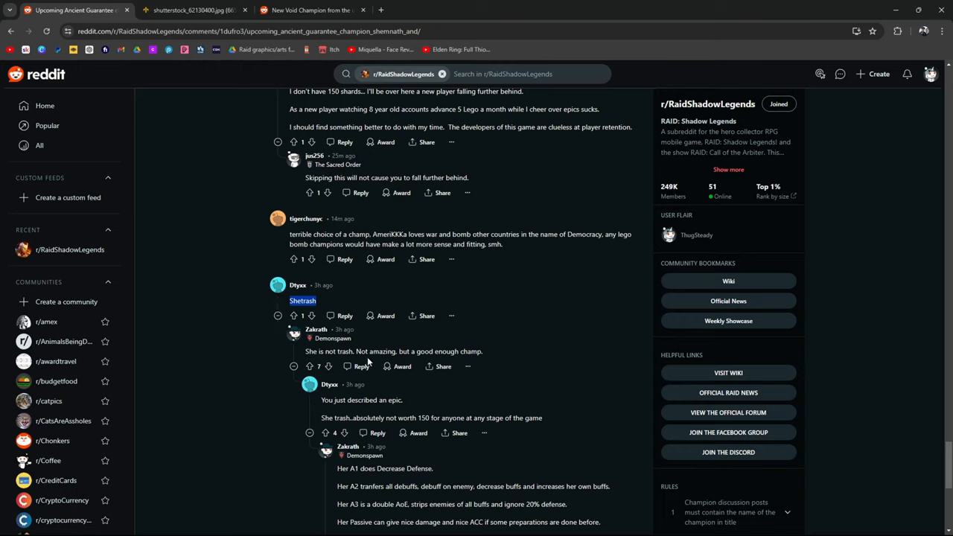